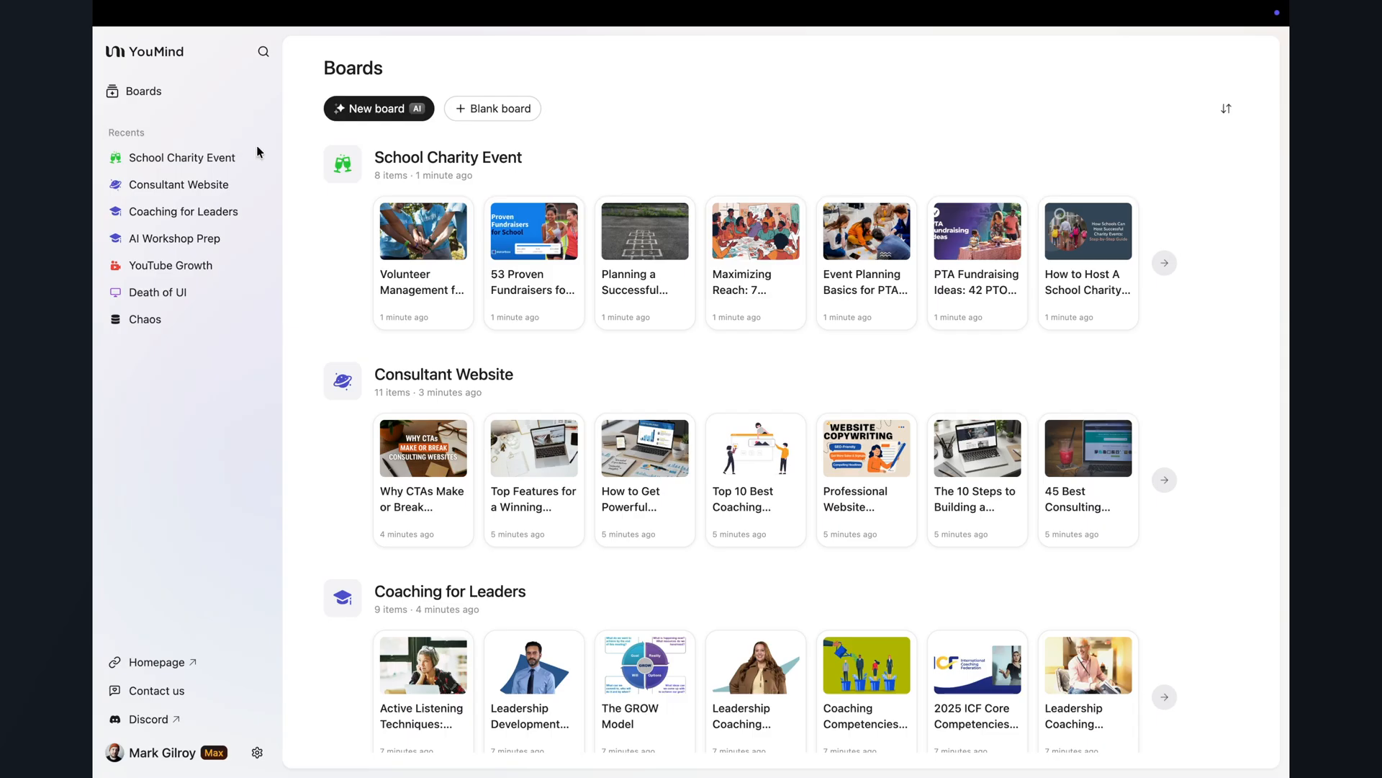
Step: Start a new AI board asking for help structuring a 1-day higher-education unconference for 40 people
scroll(down, 3)
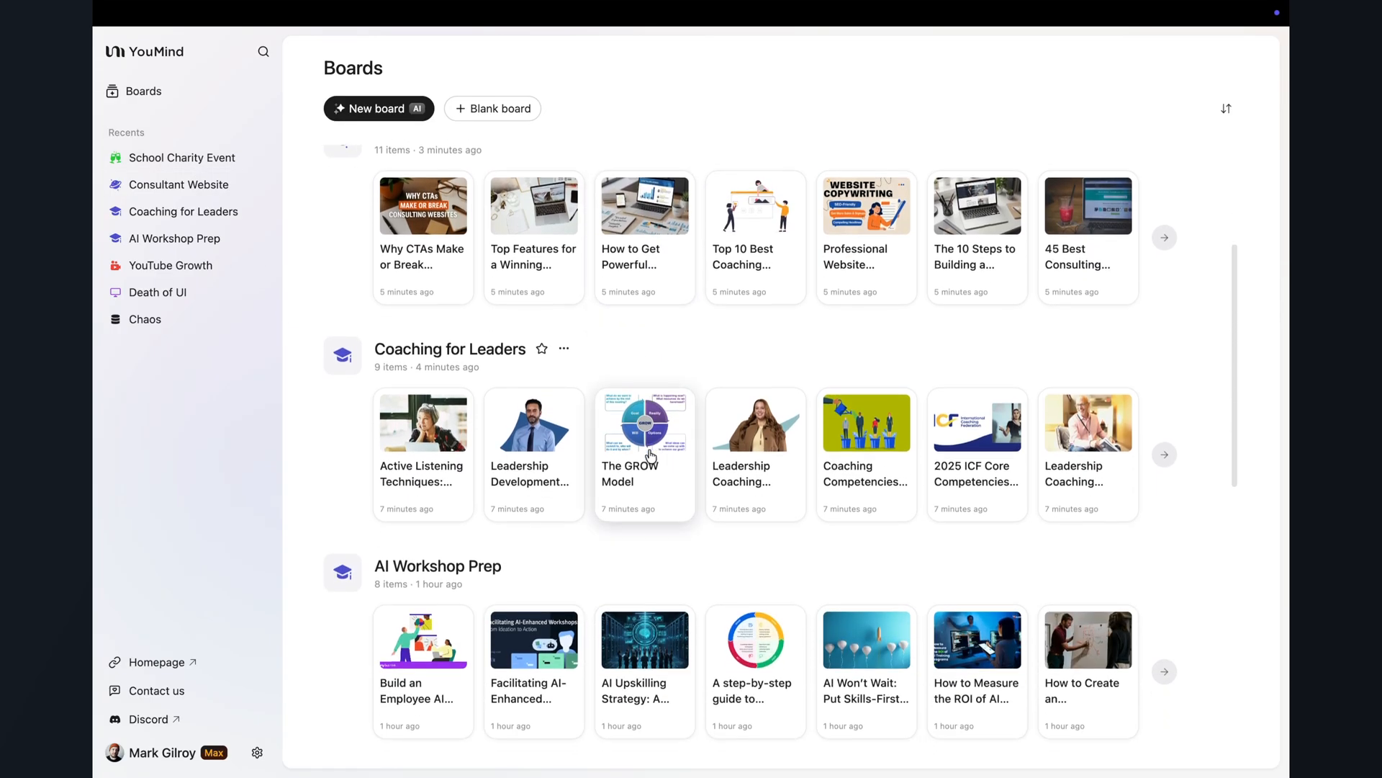
scroll(down, 3)
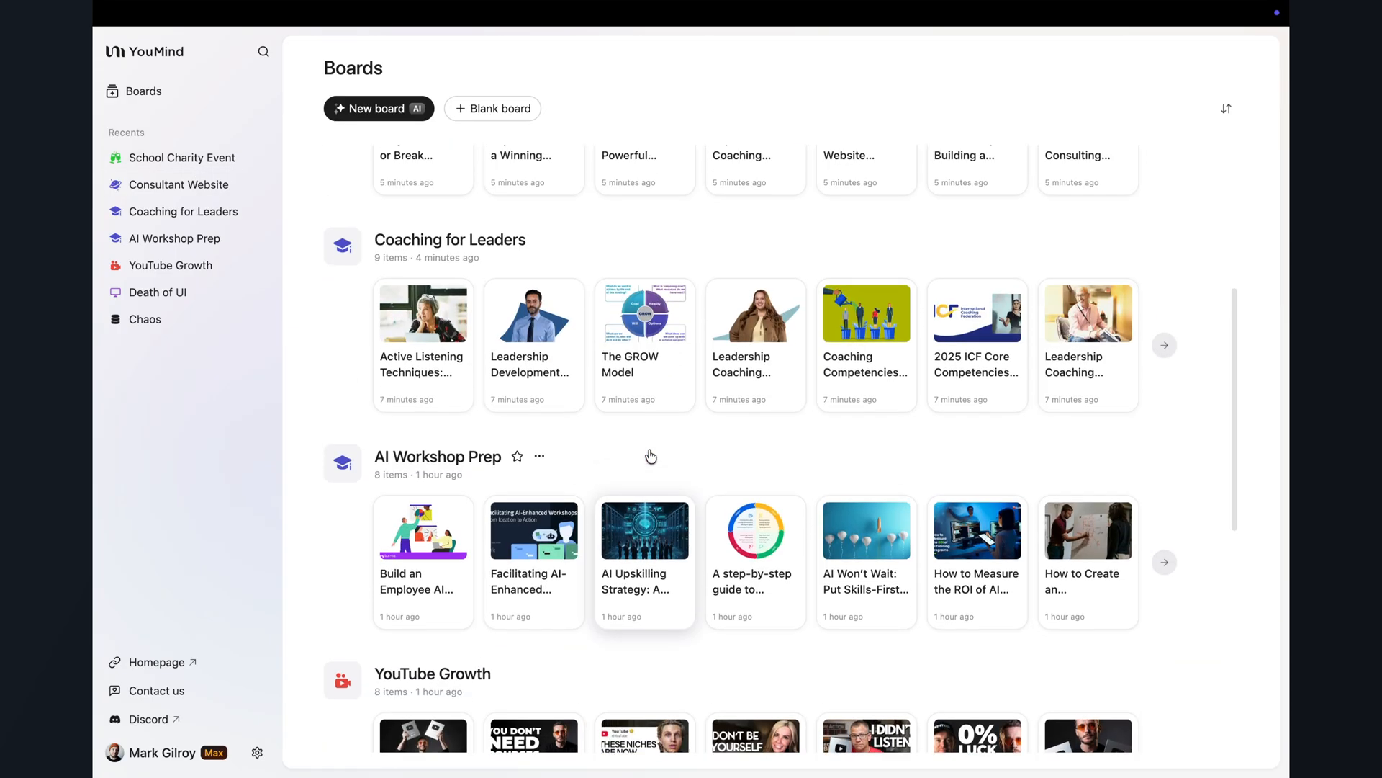
scroll(up, 3)
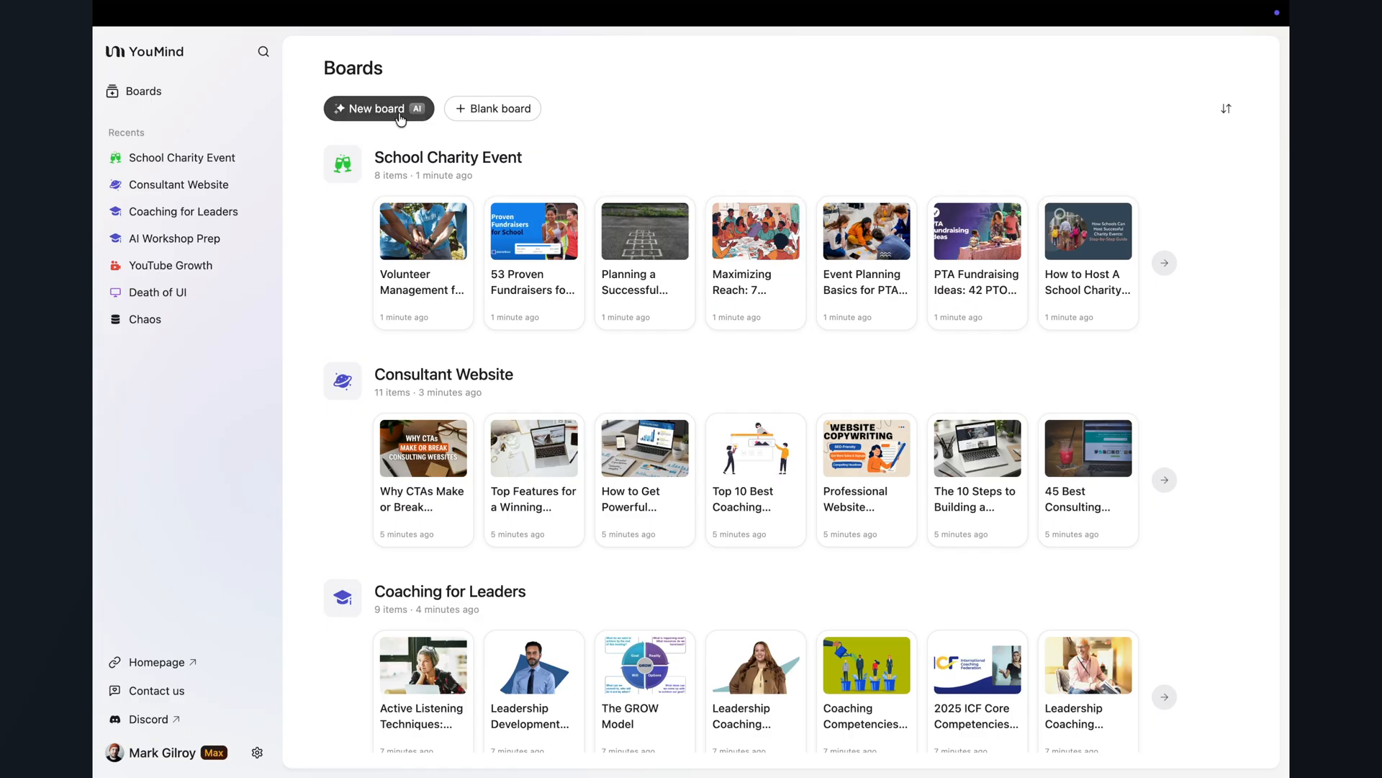
click(370, 108)
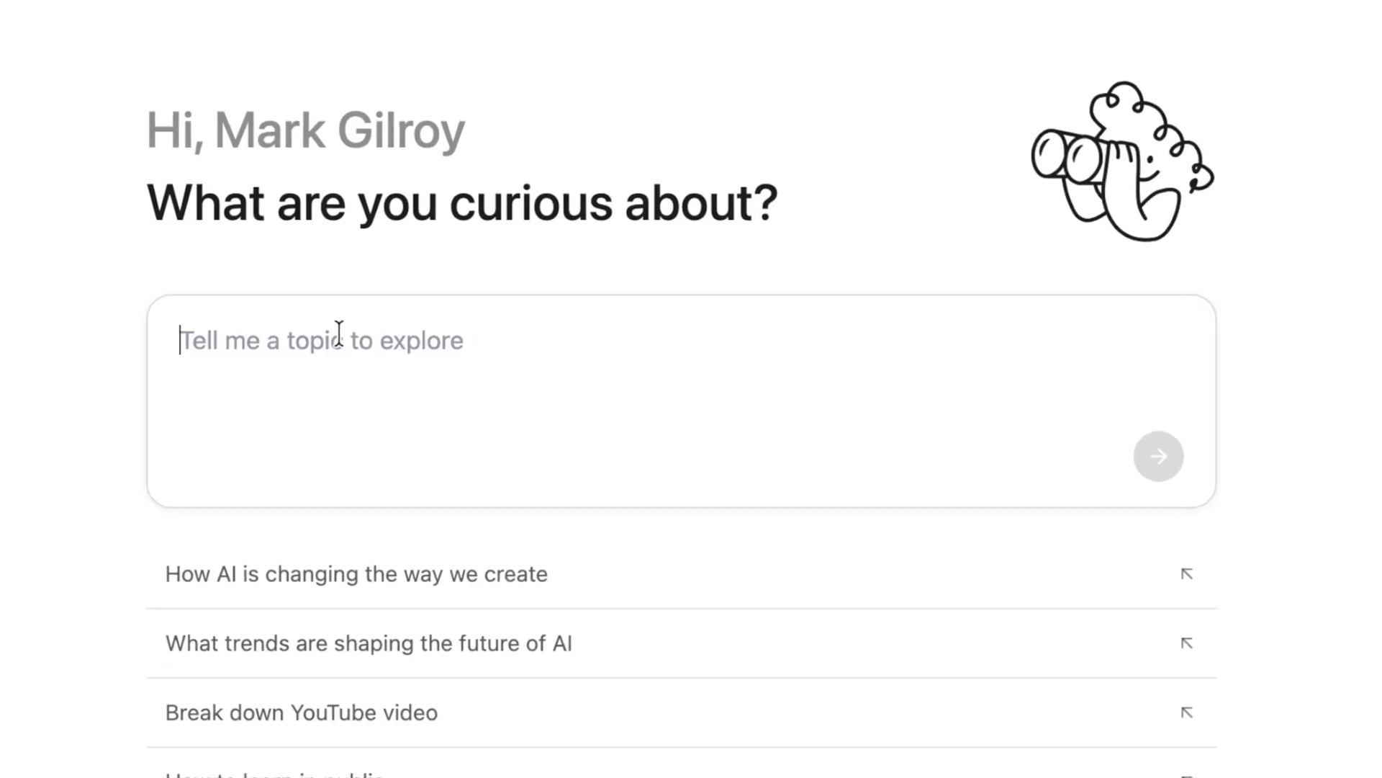
text(I'm running a 1-day unconference for 40 people in higher education. Help me understand how unconferences work, what makes them successful, common pitfalls,)
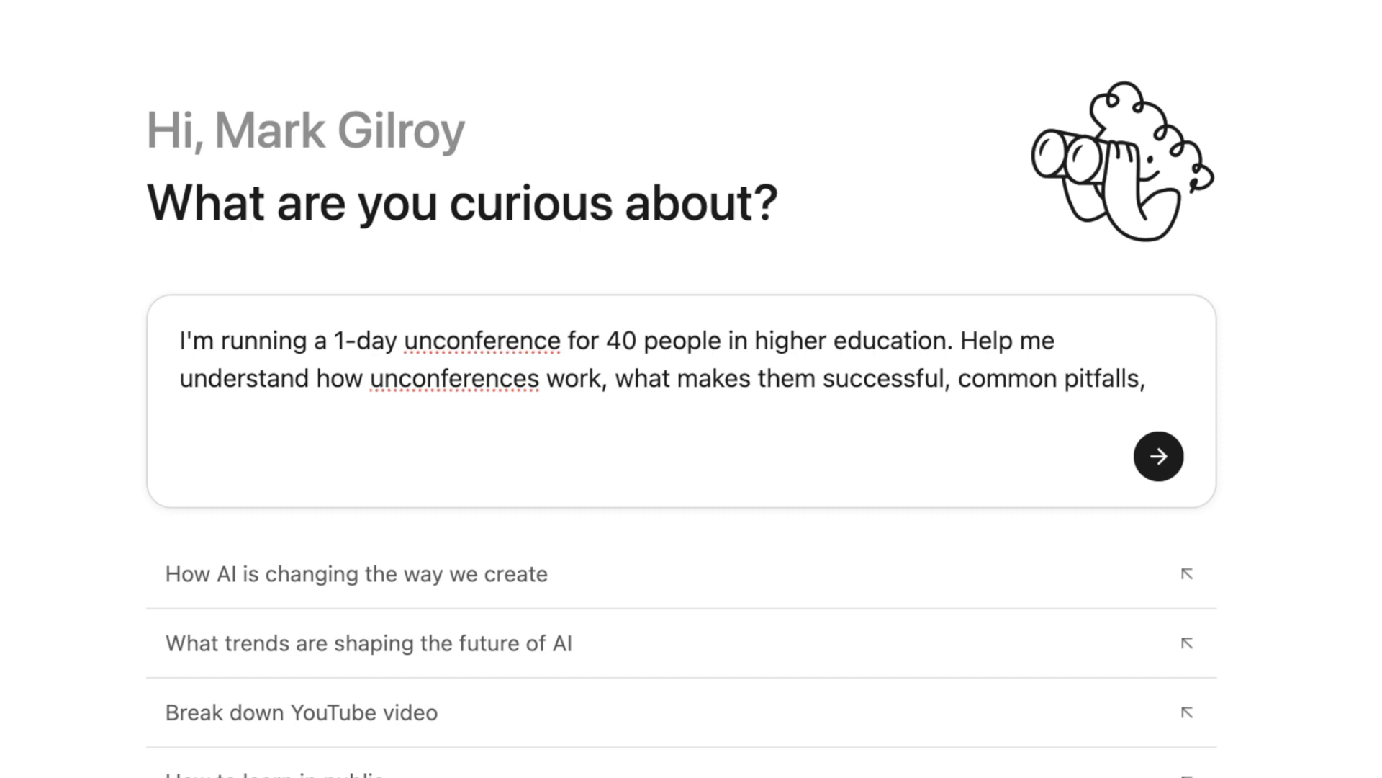
text(and how to struc)
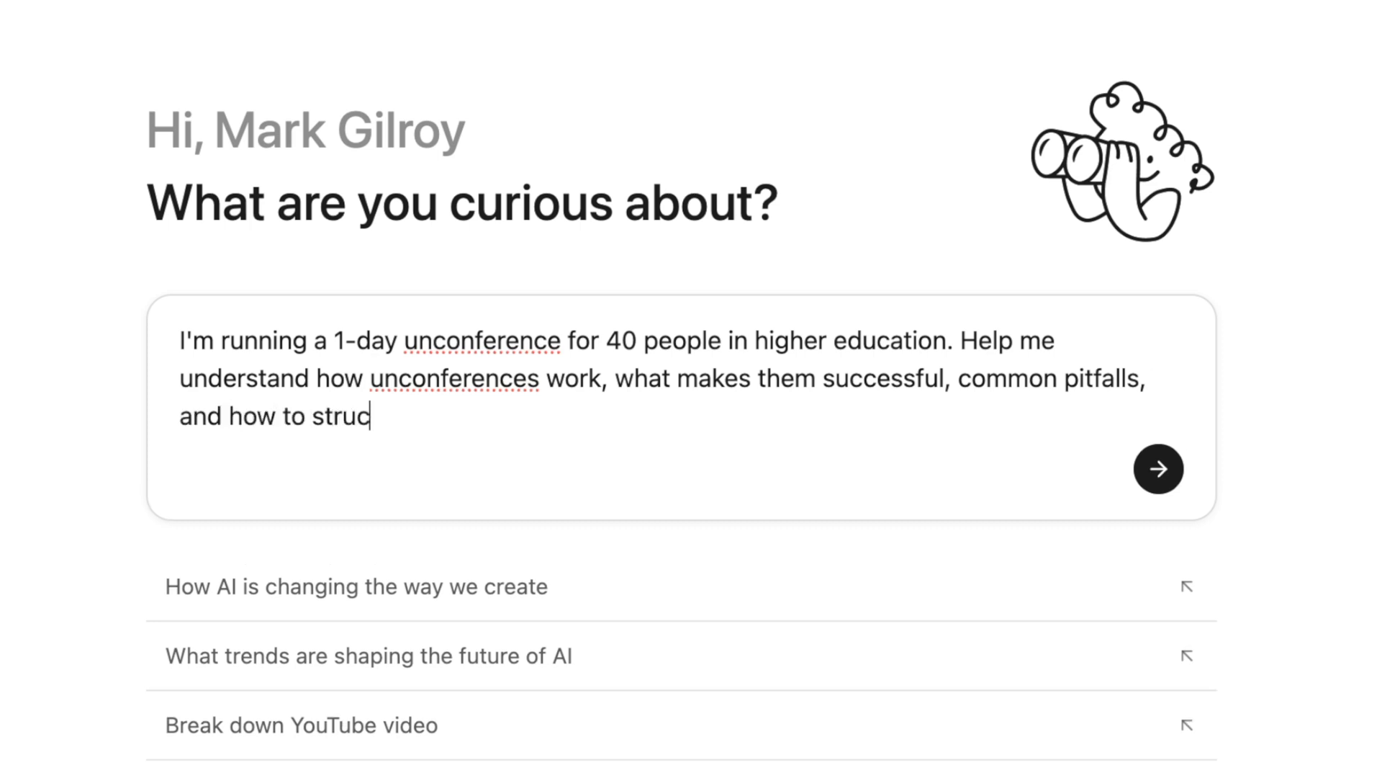
text(ture the day. Help me create materials for participants to help them)
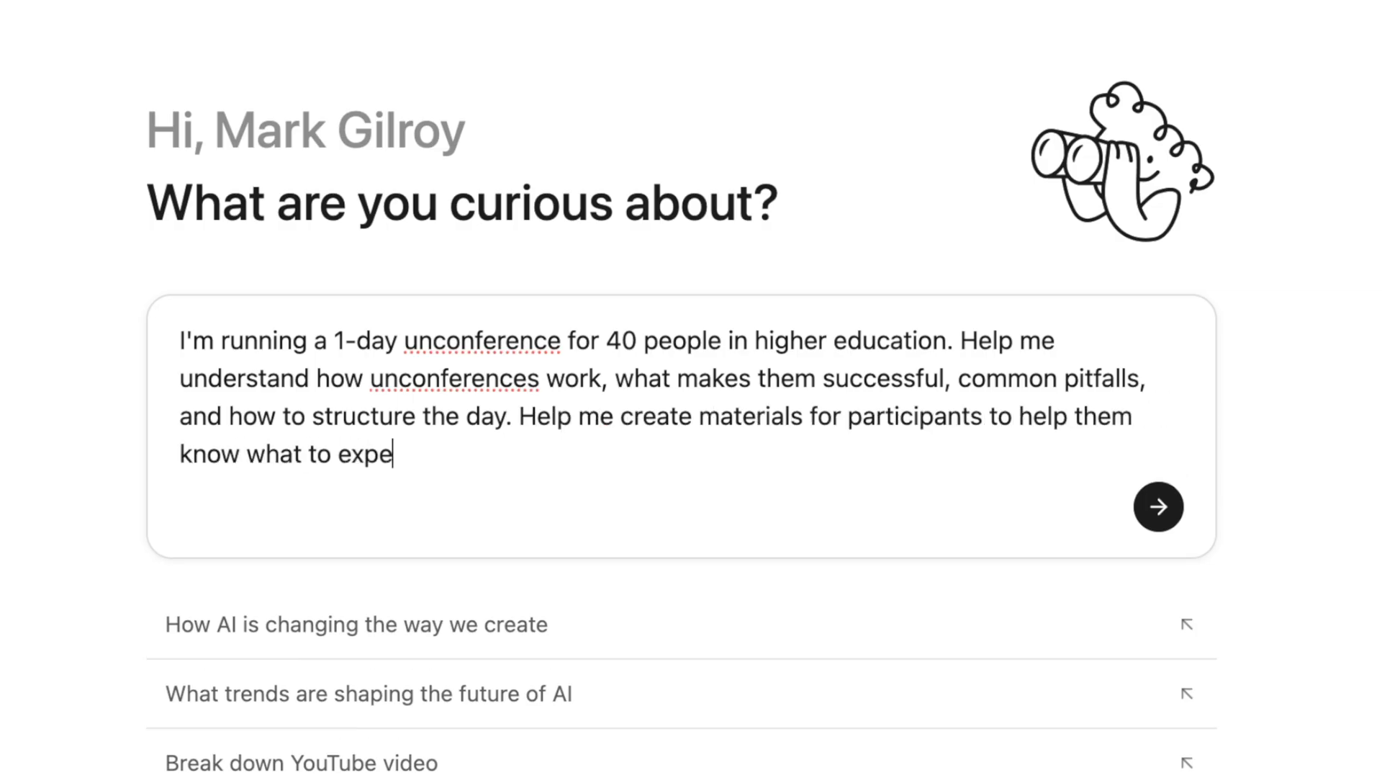
click(1158, 505)
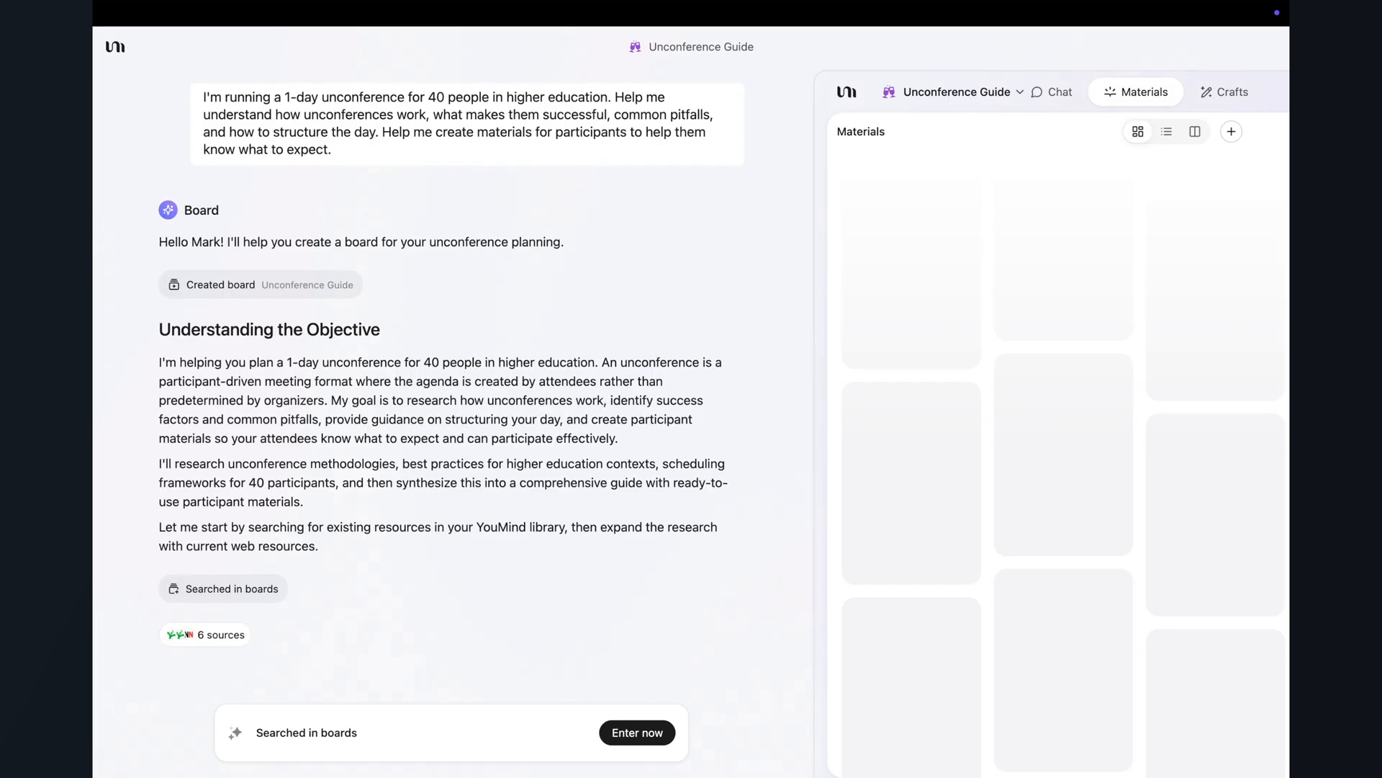
scroll(down, 3)
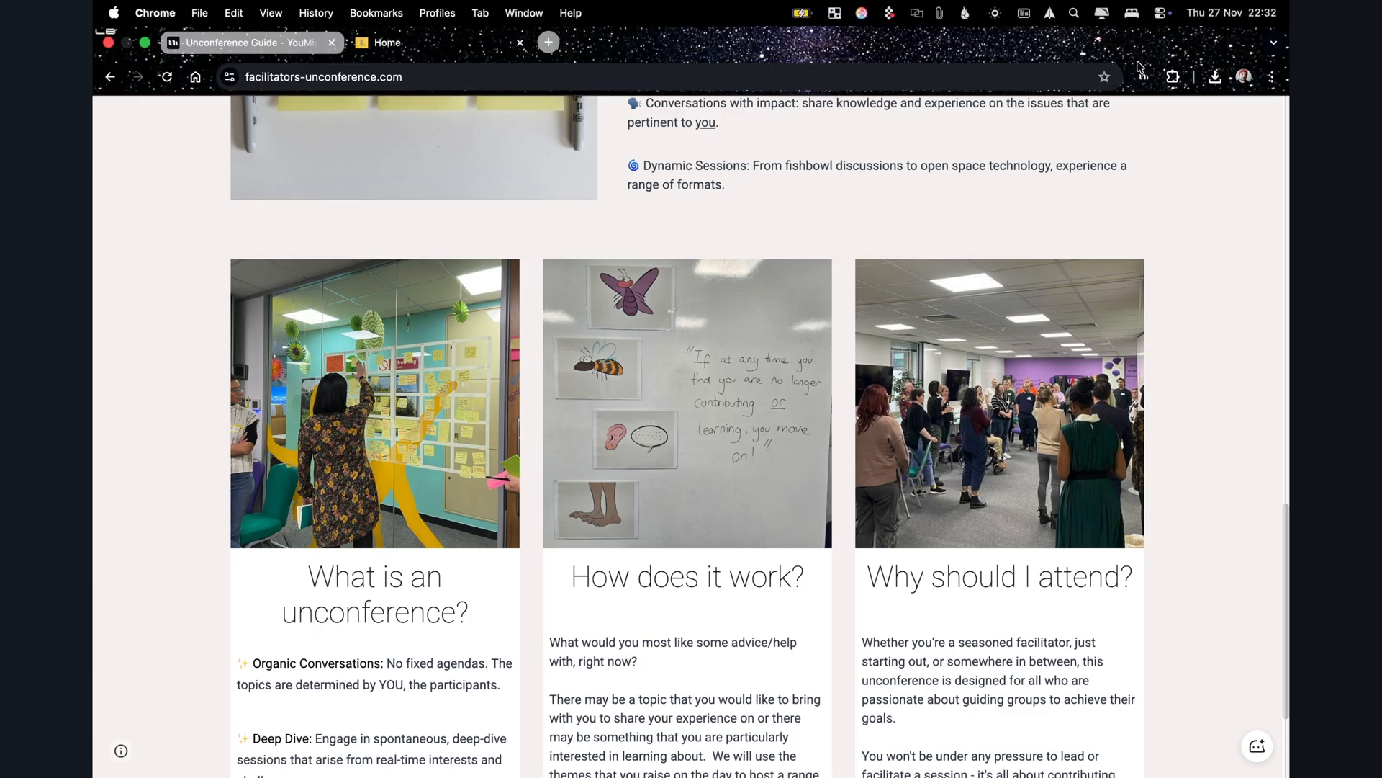
mouse_move(1145, 85)
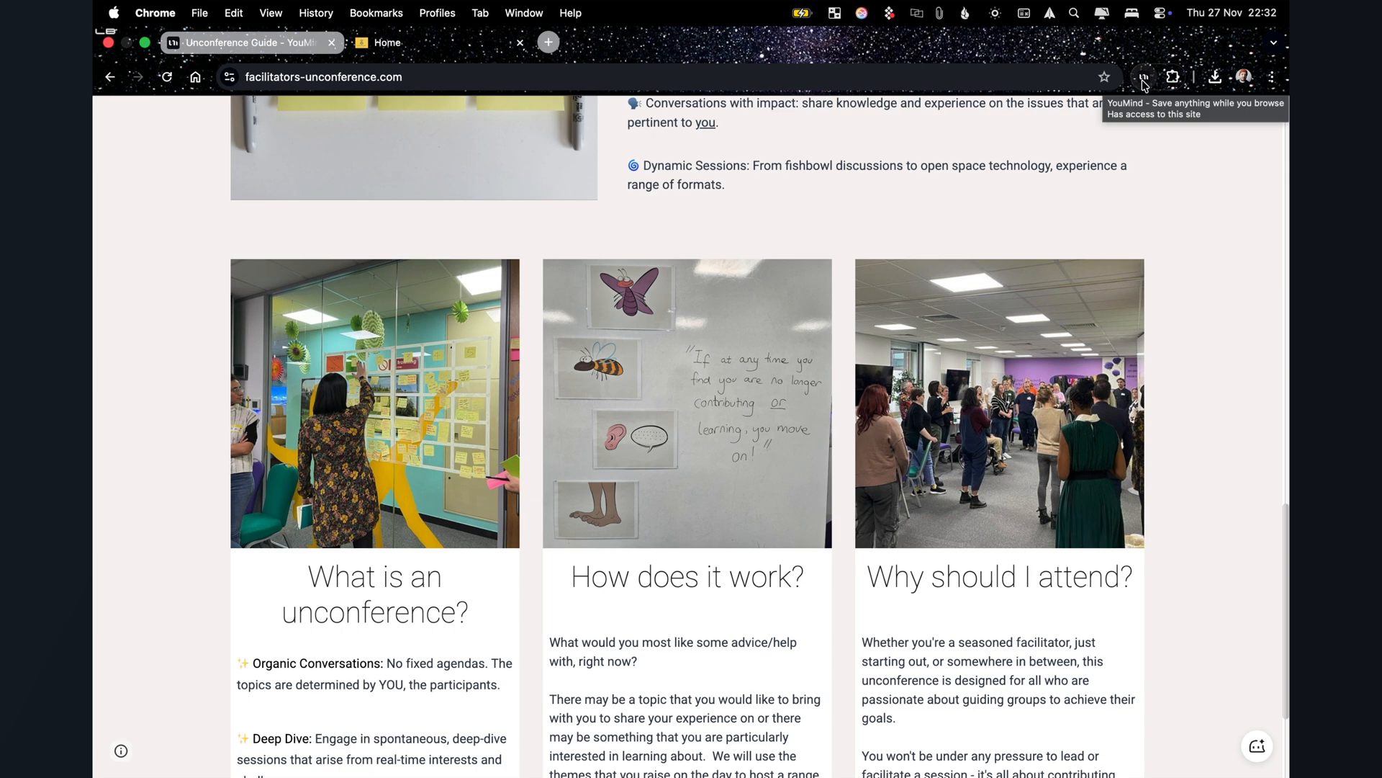
Step: Save the introvert-friendly conference article to the board, then choose five tablets-page items to clip
click(1143, 77)
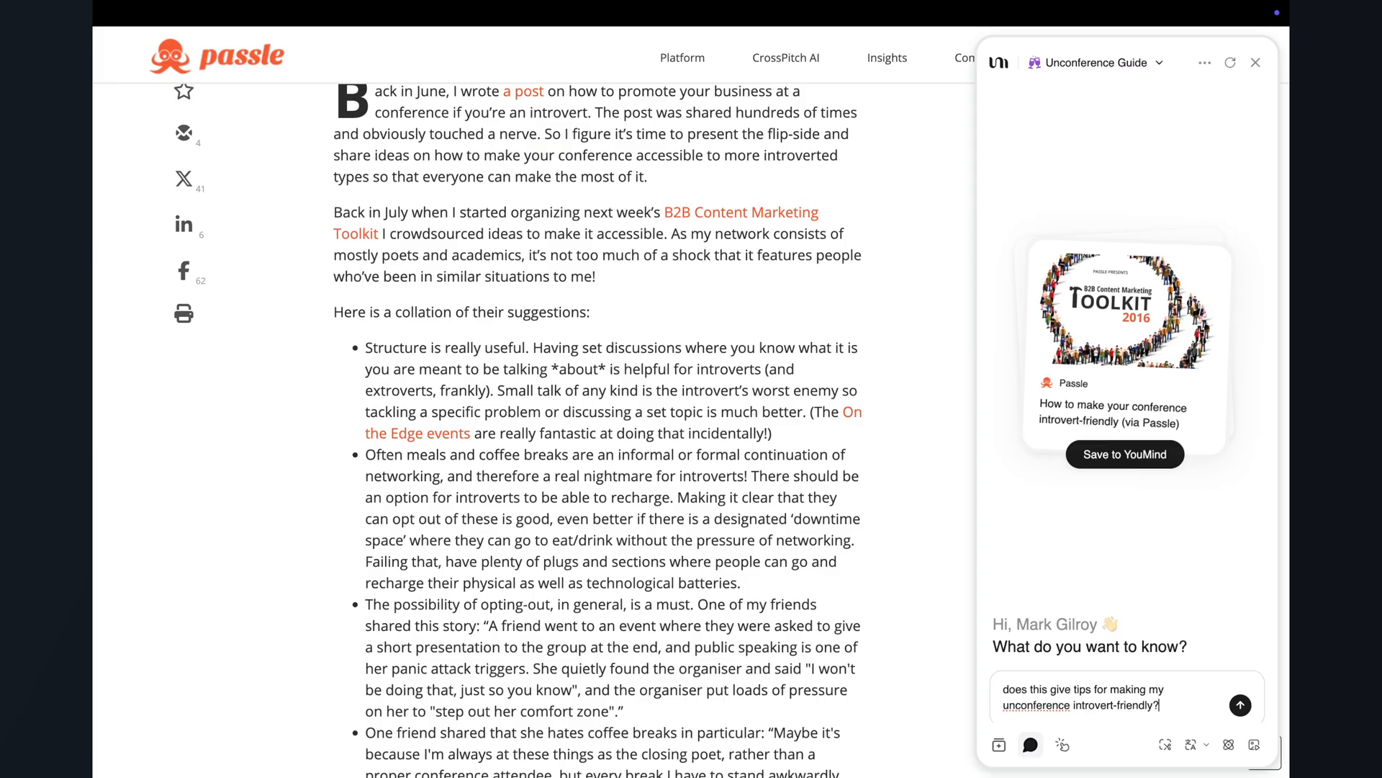
click(1240, 704)
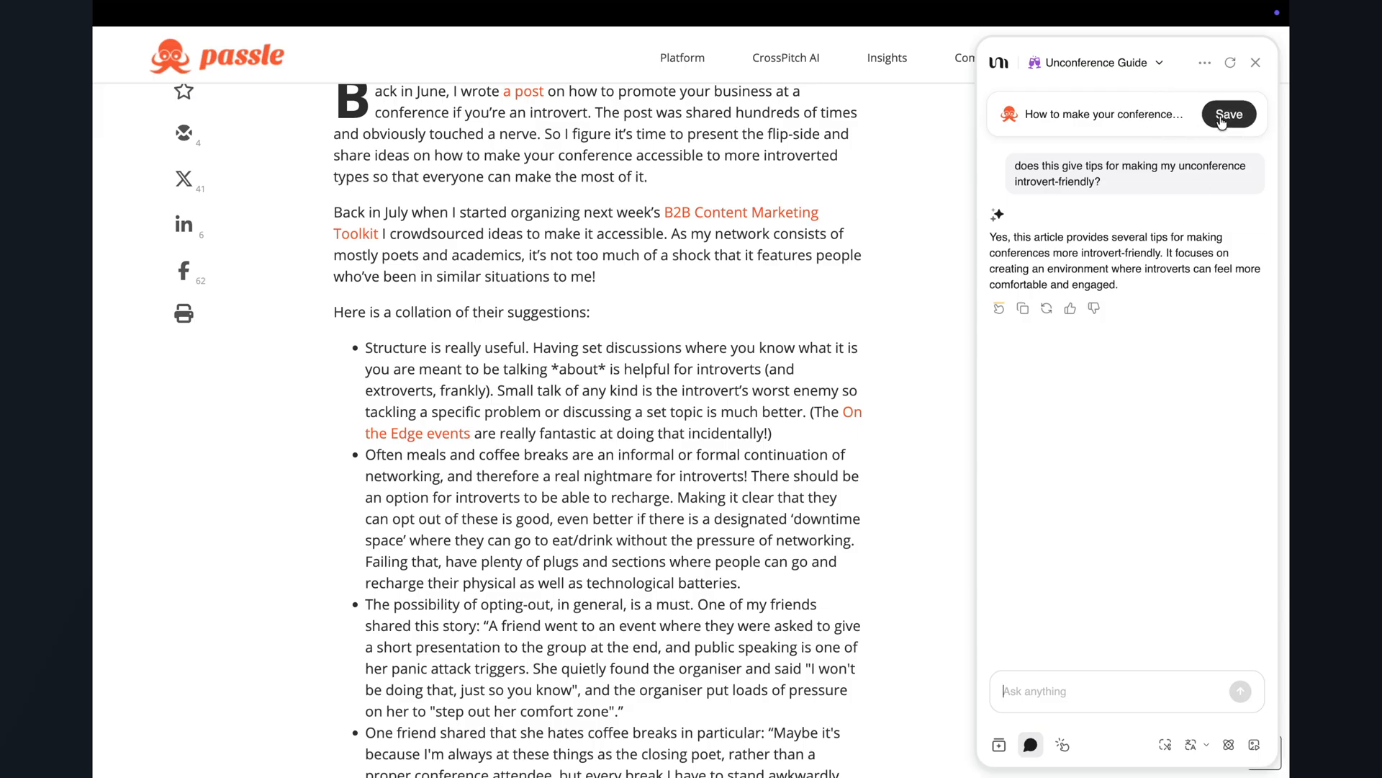
click(1228, 114)
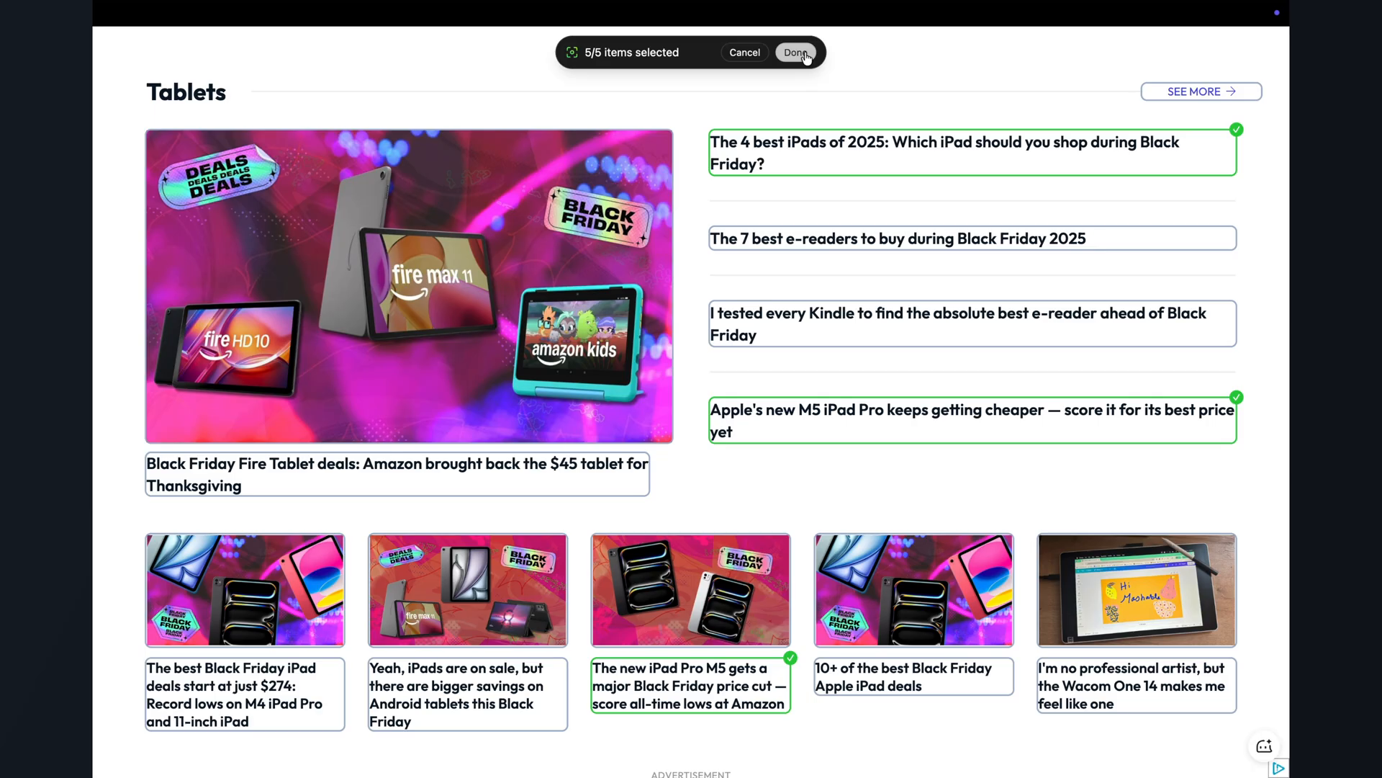
click(795, 52)
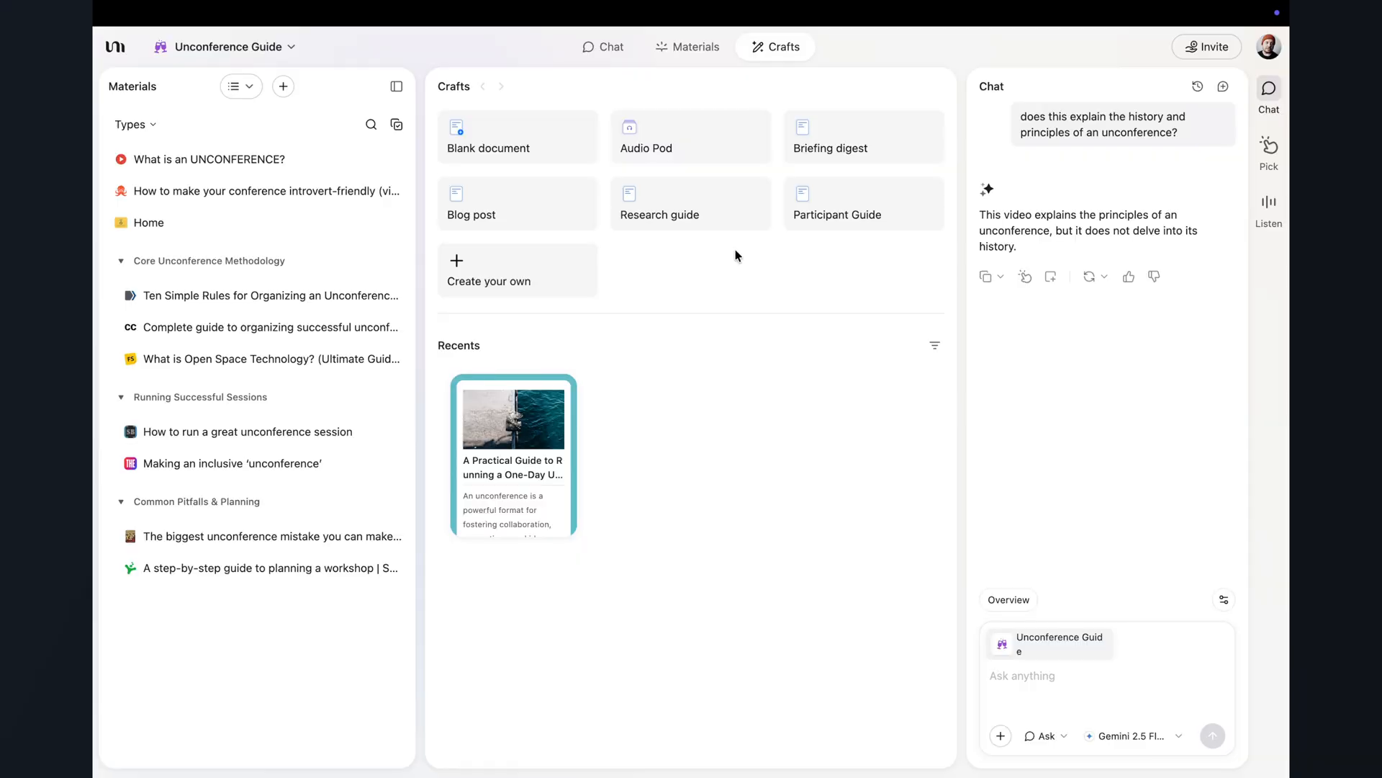
mouse_move(836, 217)
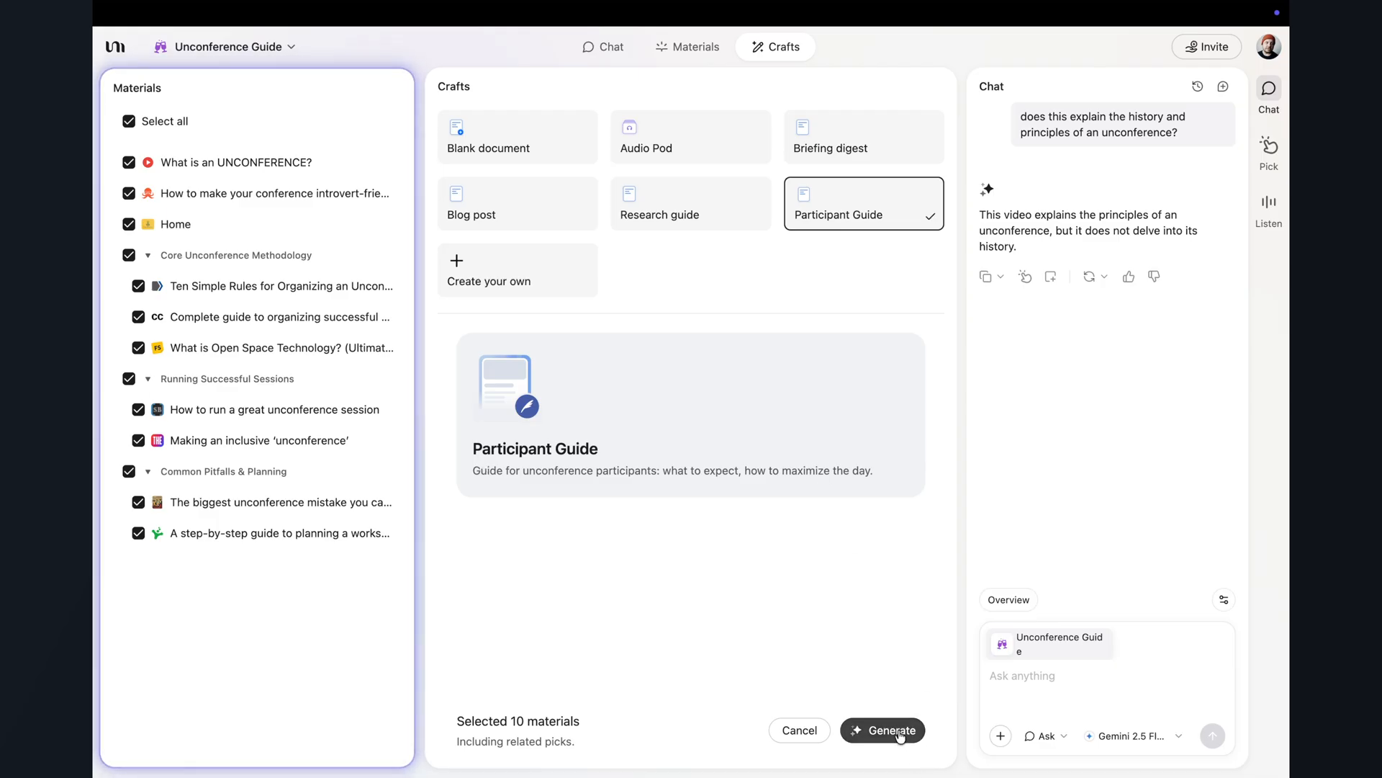
Step: Generate the Participant Guide craft from all ten board materials
click(891, 730)
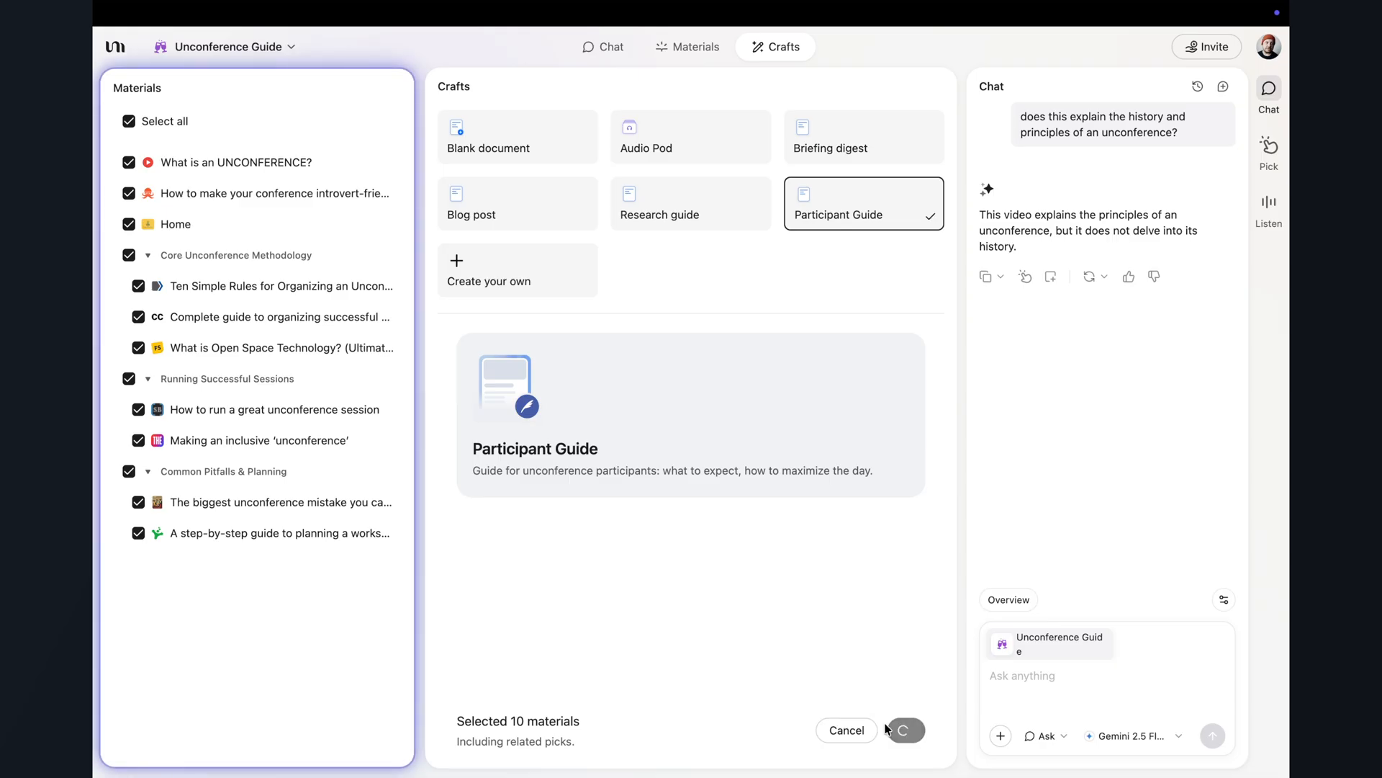
click(905, 729)
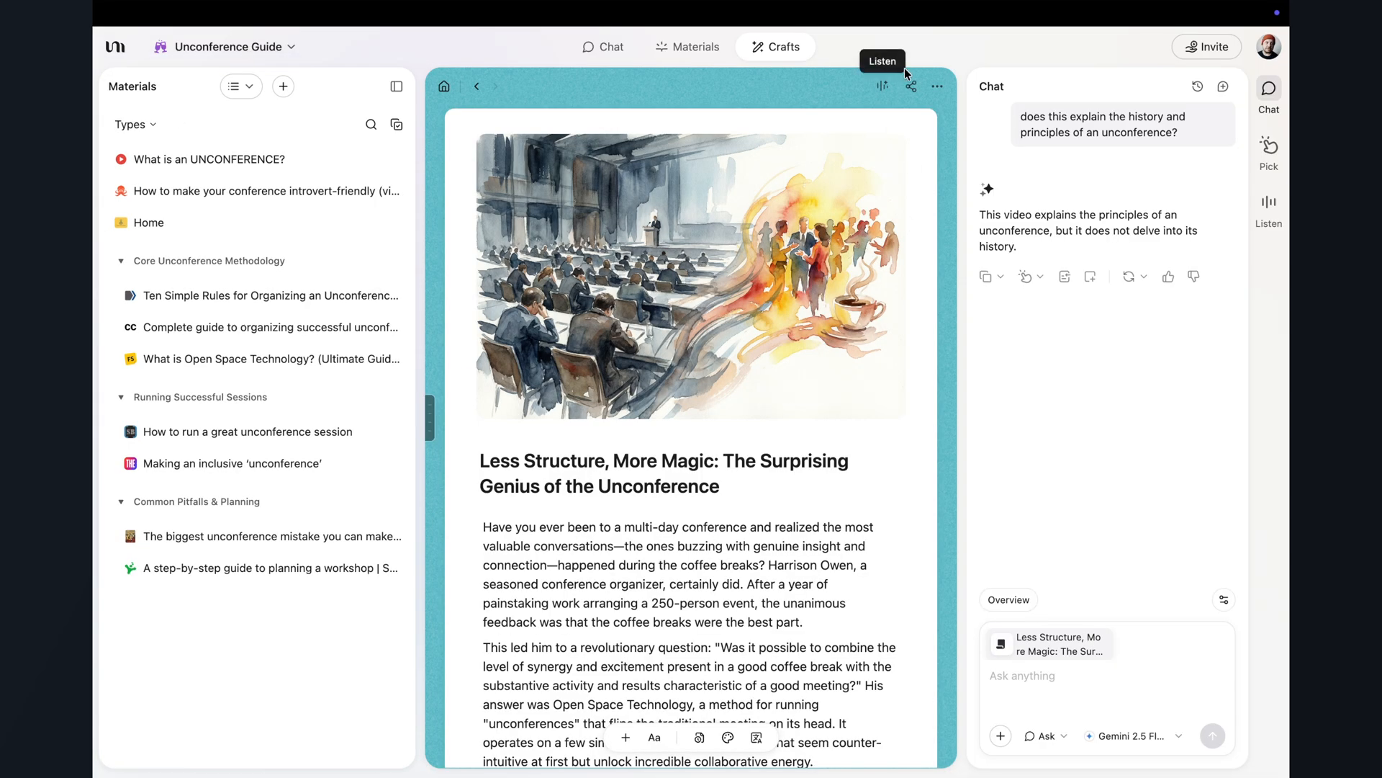
mouse_move(910, 87)
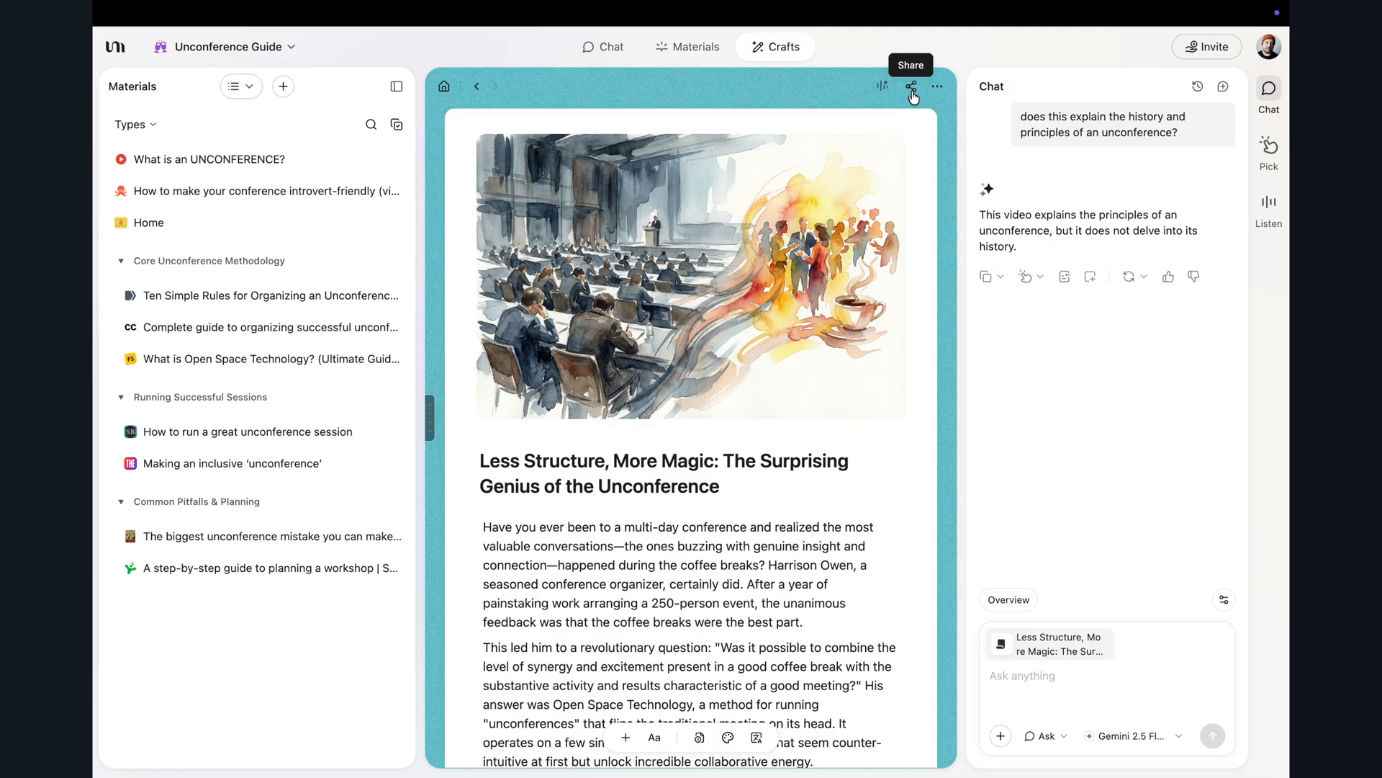
Step: Create a public share link for the Less Structure, More Magic guide and review its content
click(911, 87)
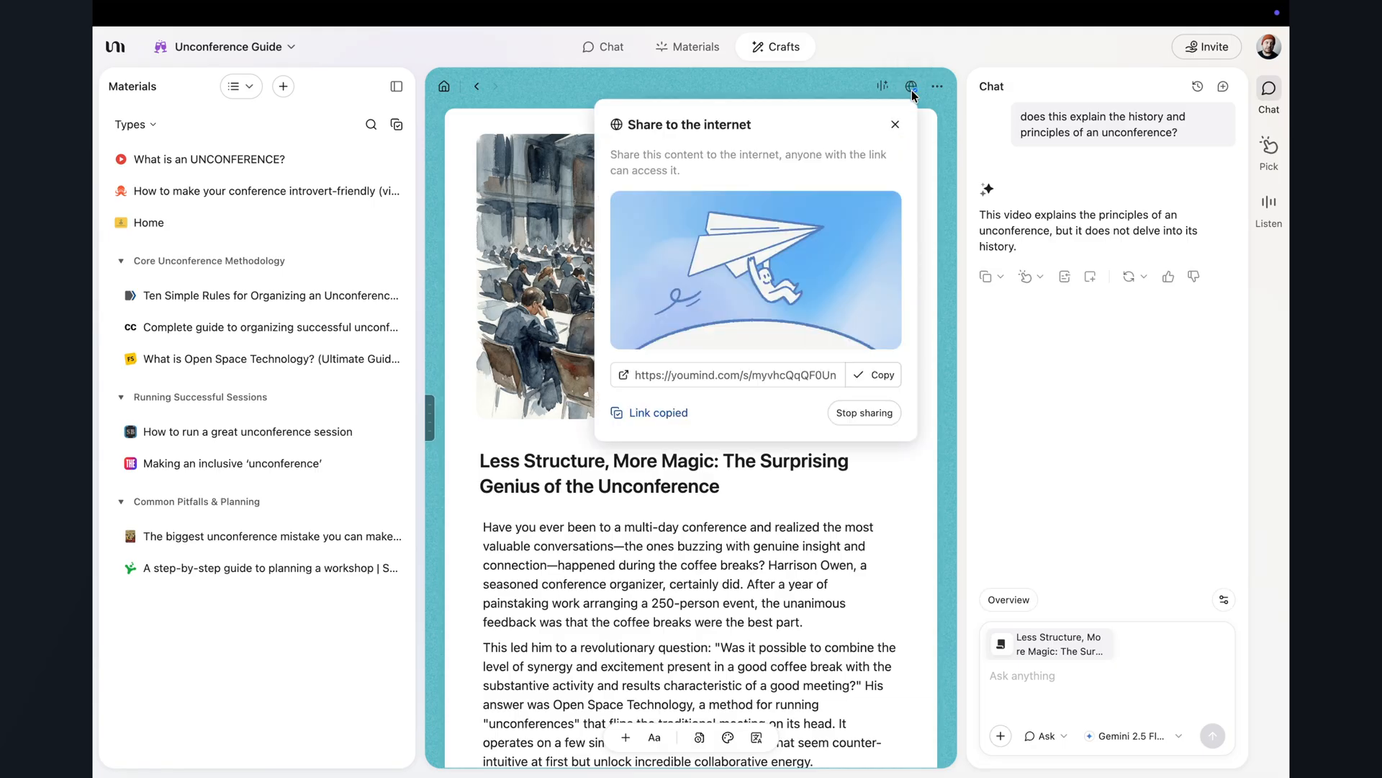
click(894, 123)
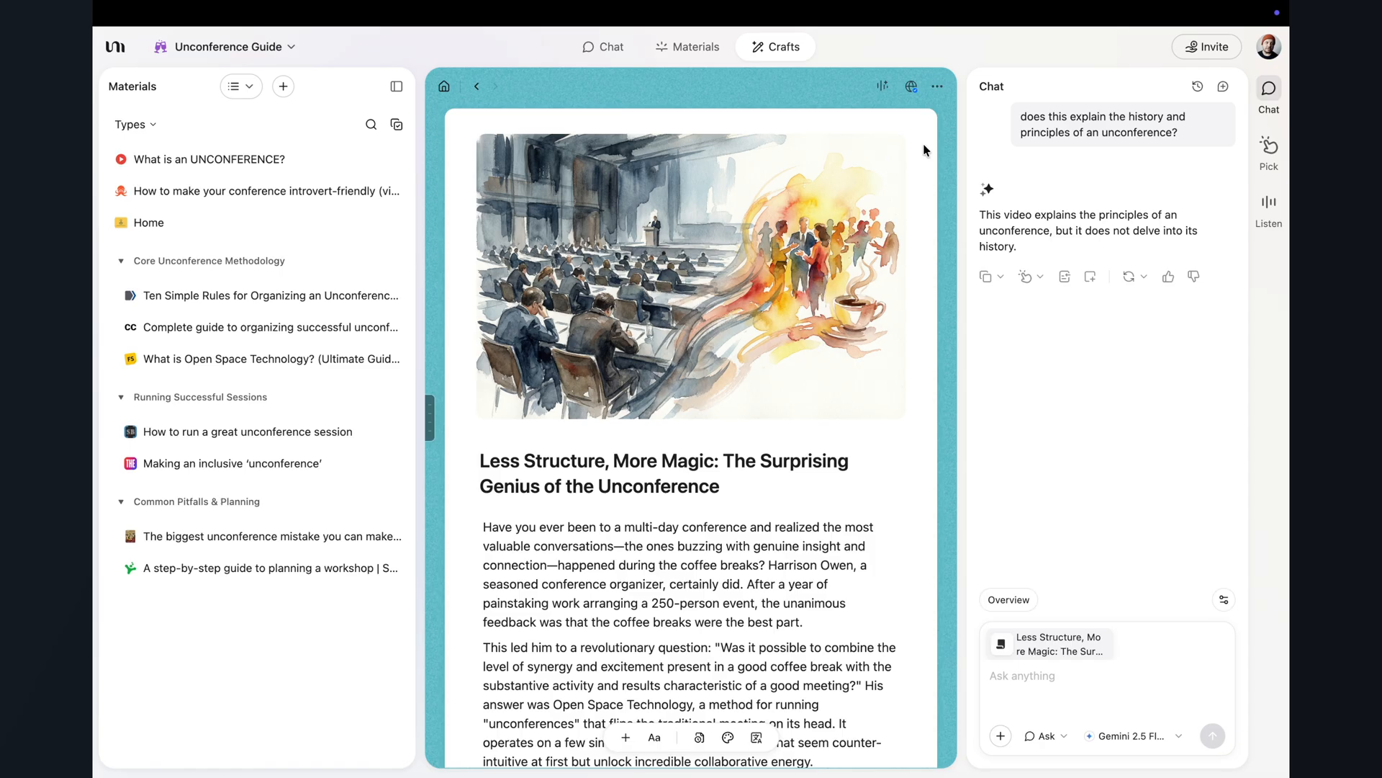
scroll(down, 3)
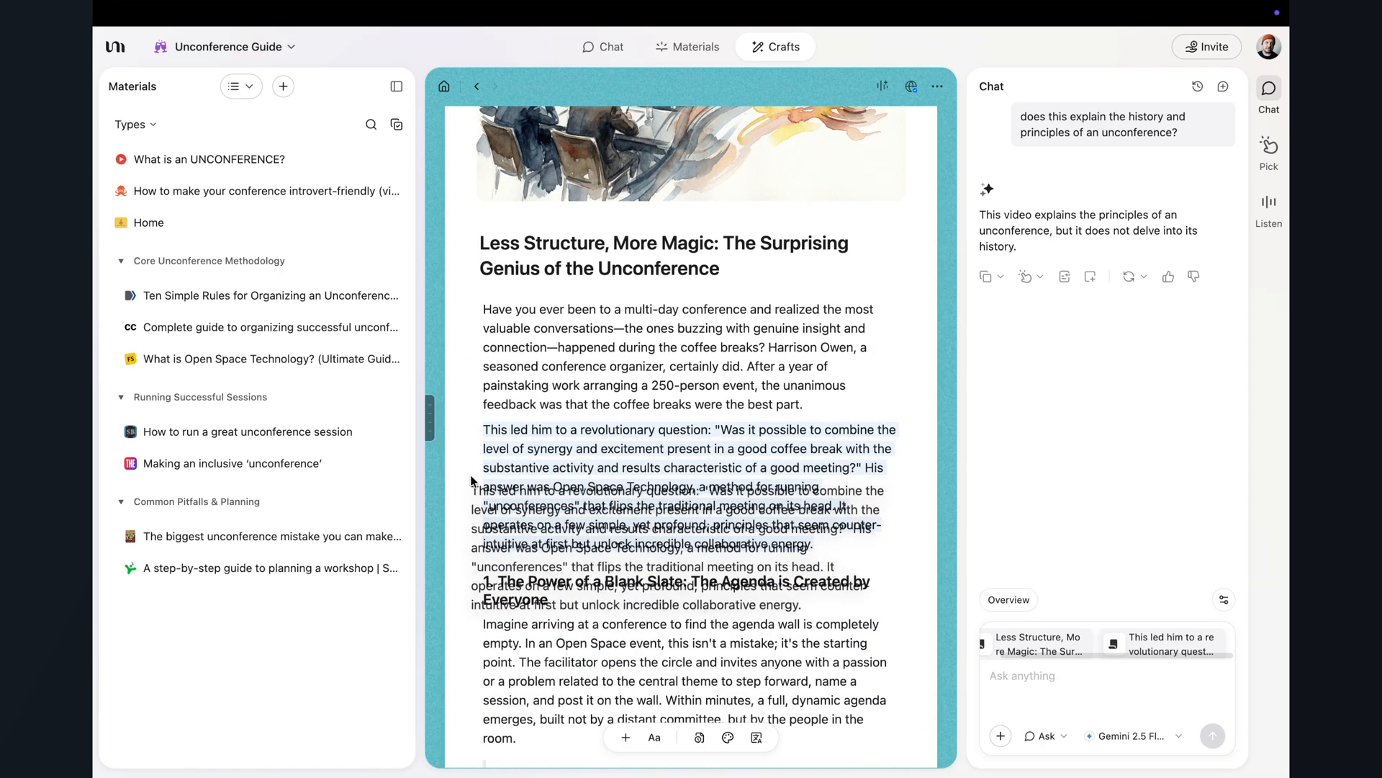
scroll(down, 3)
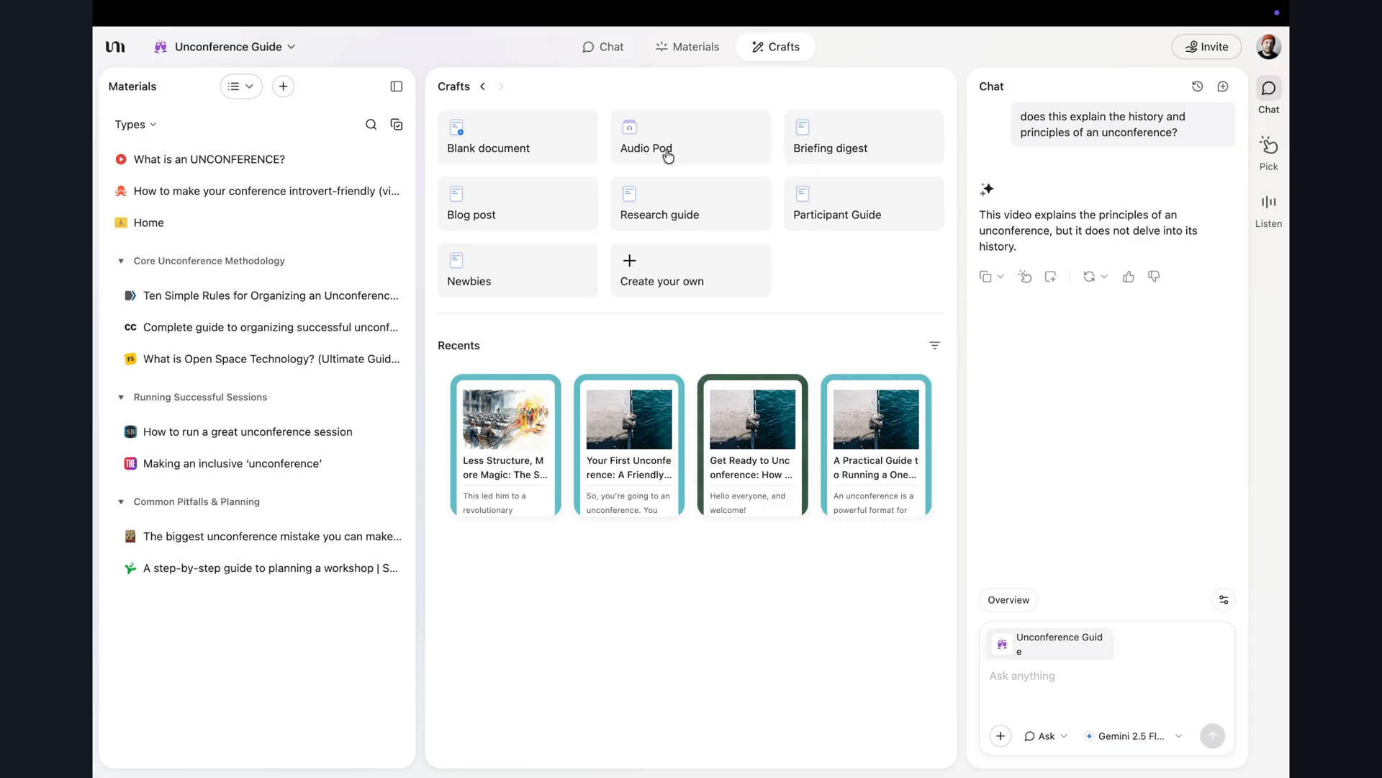
Step: Generate a Conversation-format audio pod with chosen host and guest voices, then review the episode
click(690, 137)
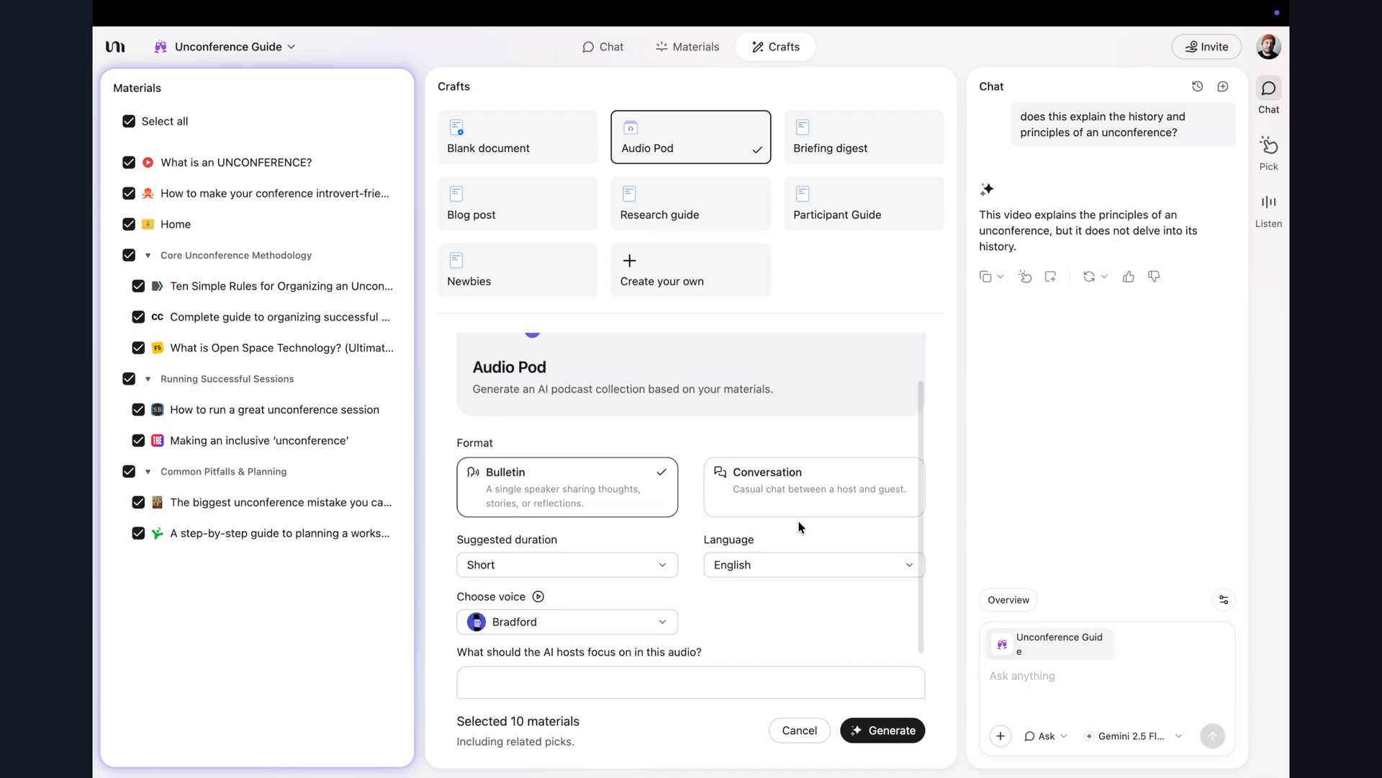
click(768, 472)
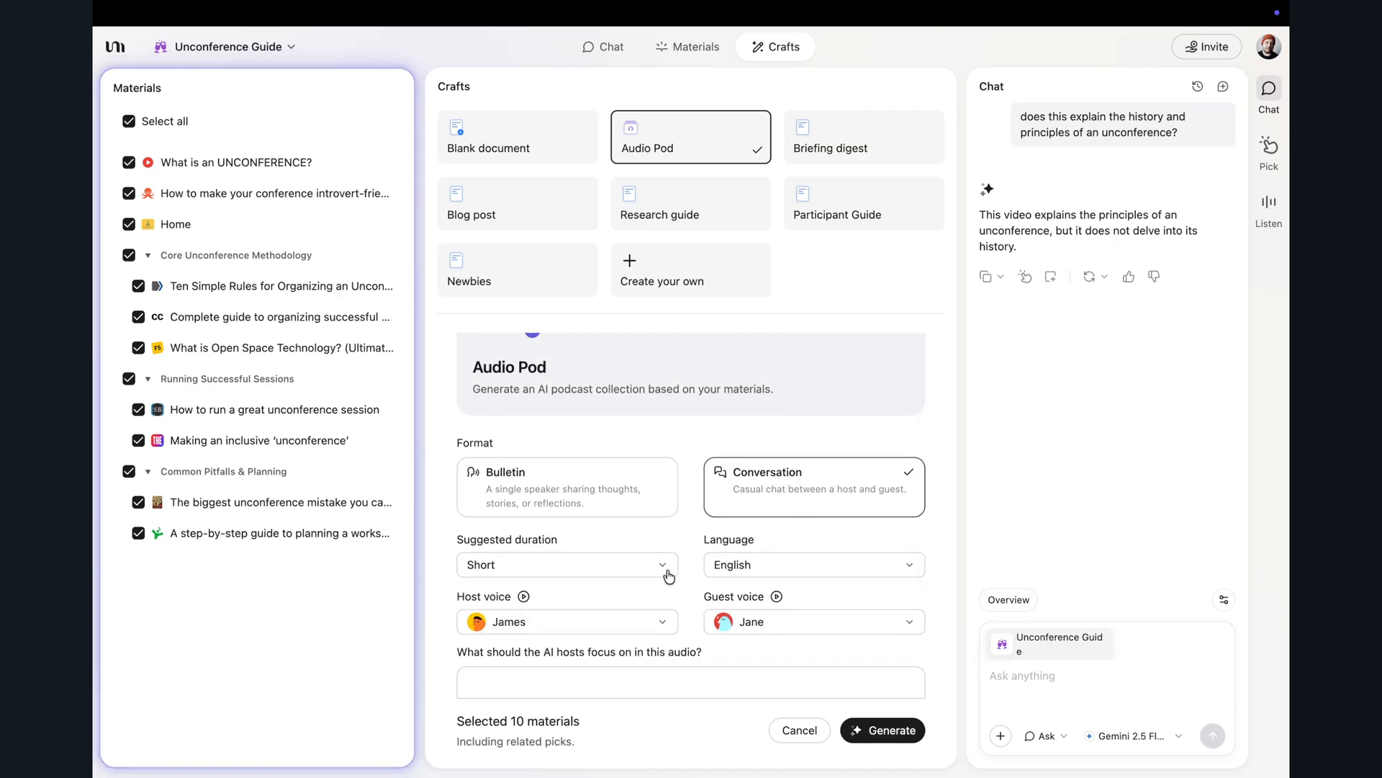
click(567, 621)
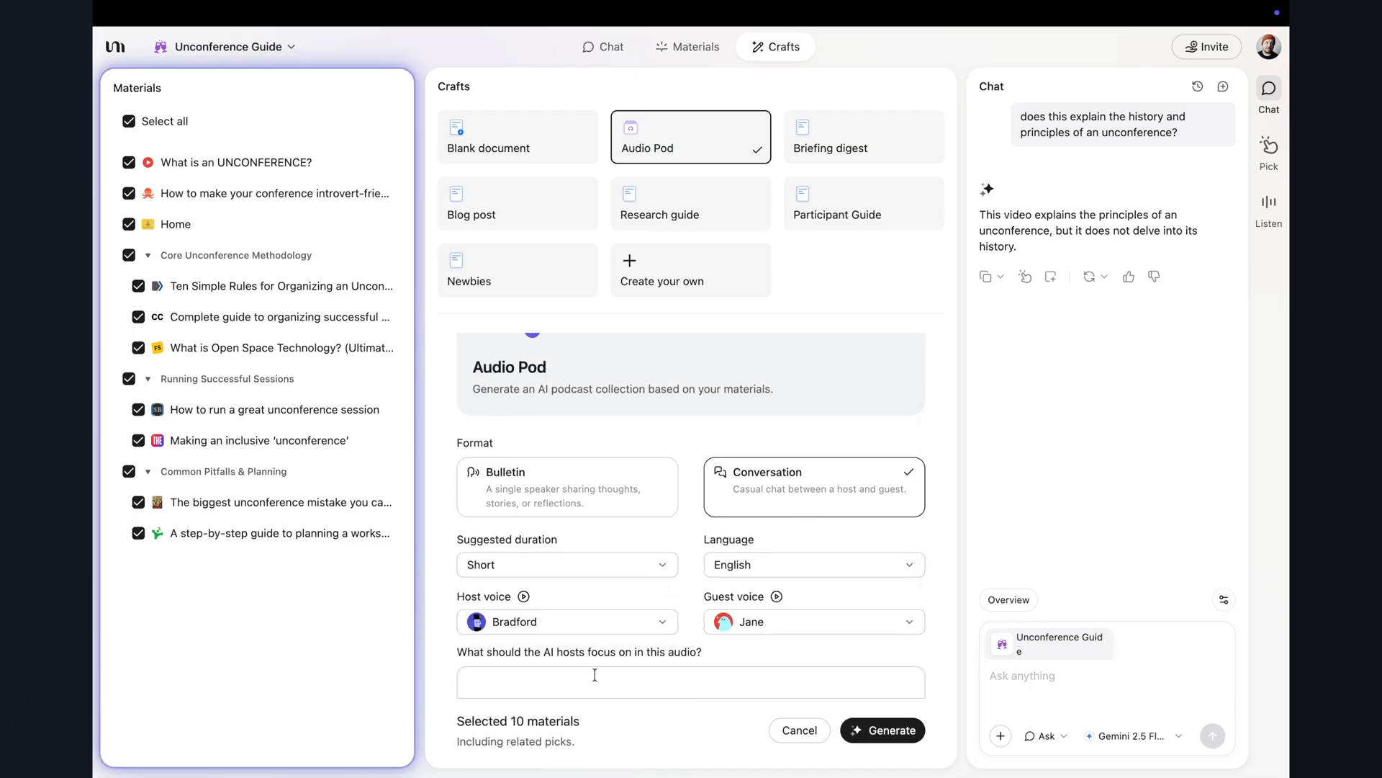
click(812, 621)
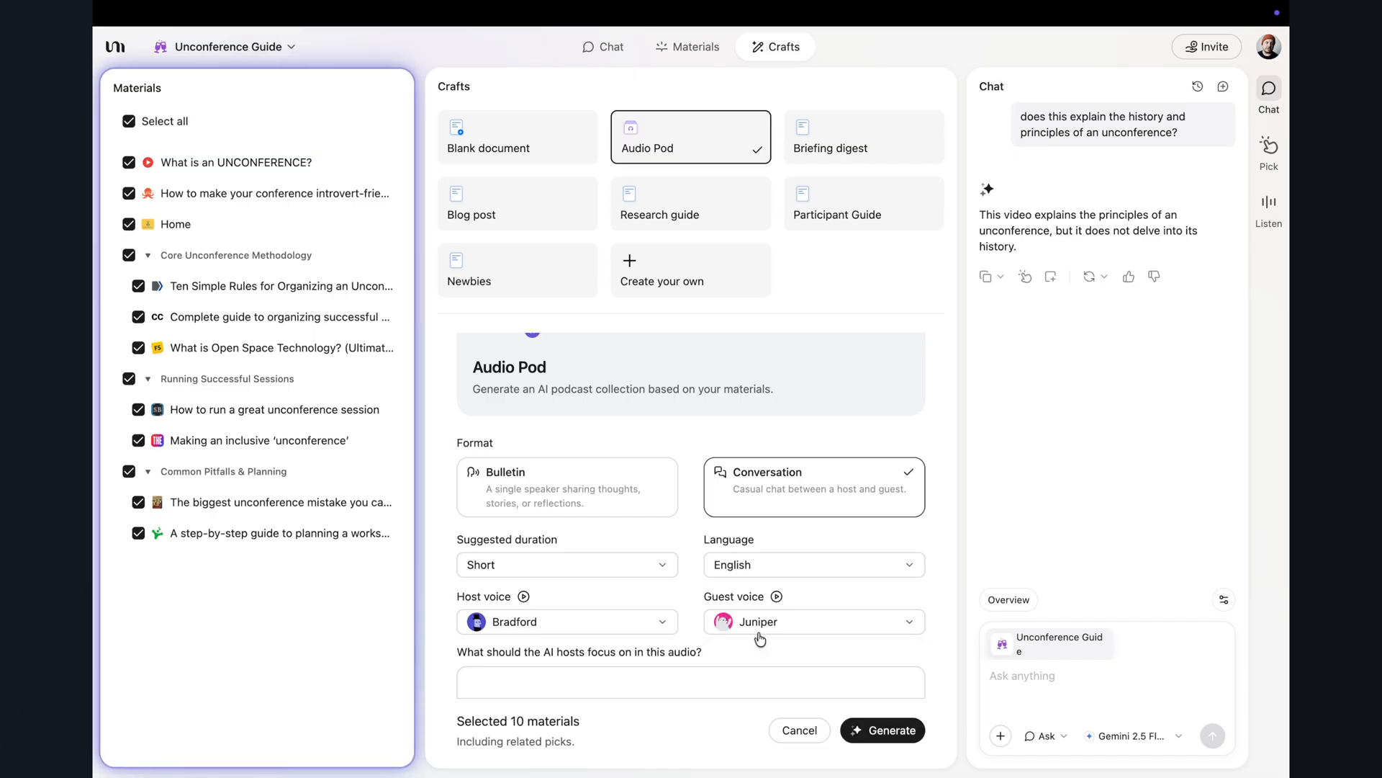
click(890, 730)
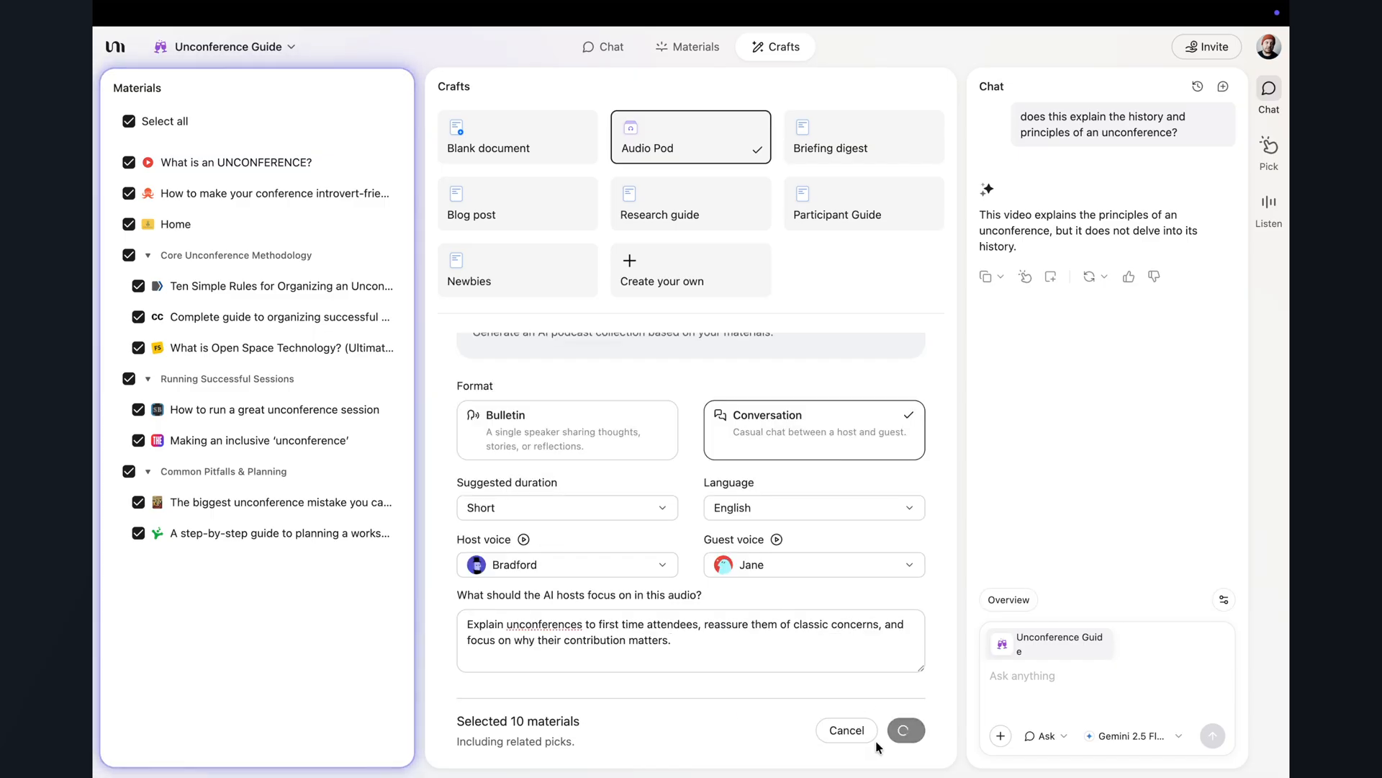
click(905, 730)
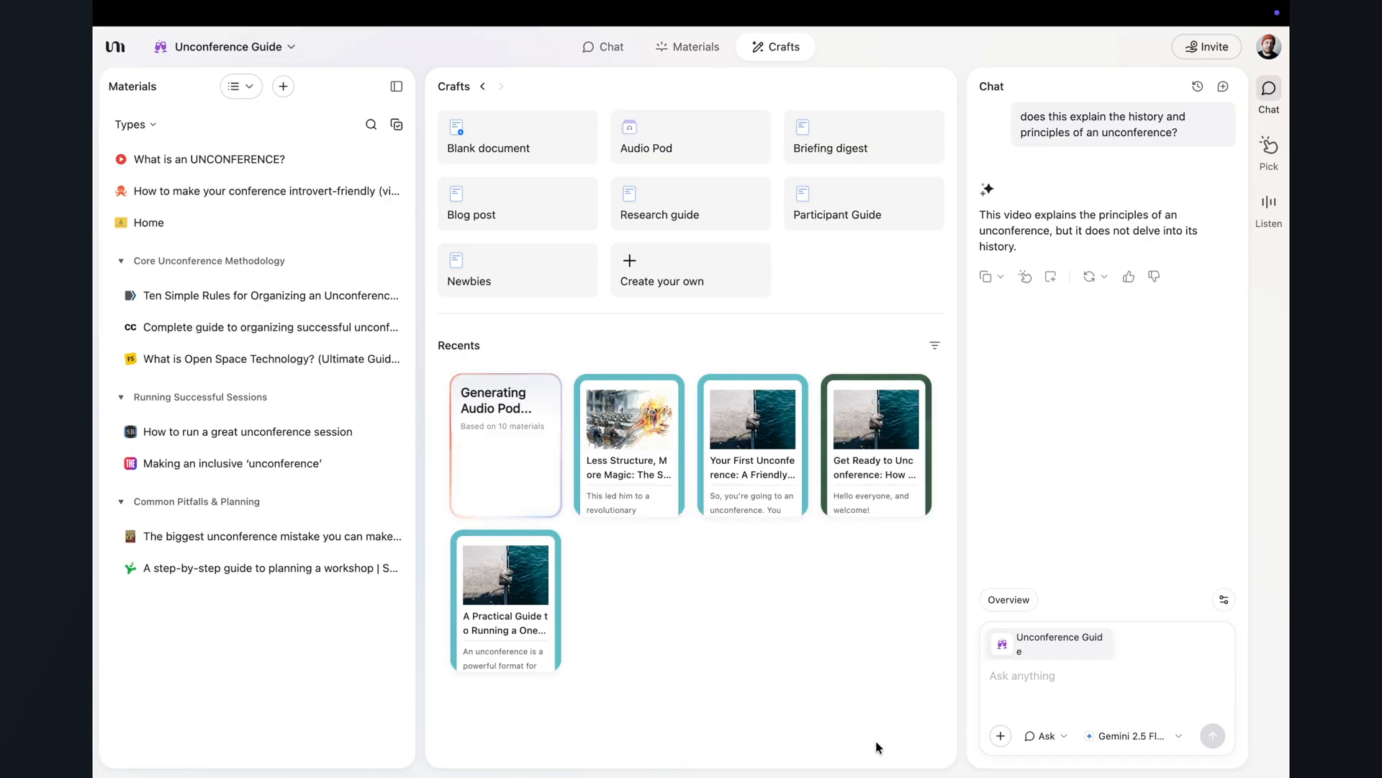
click(504, 444)
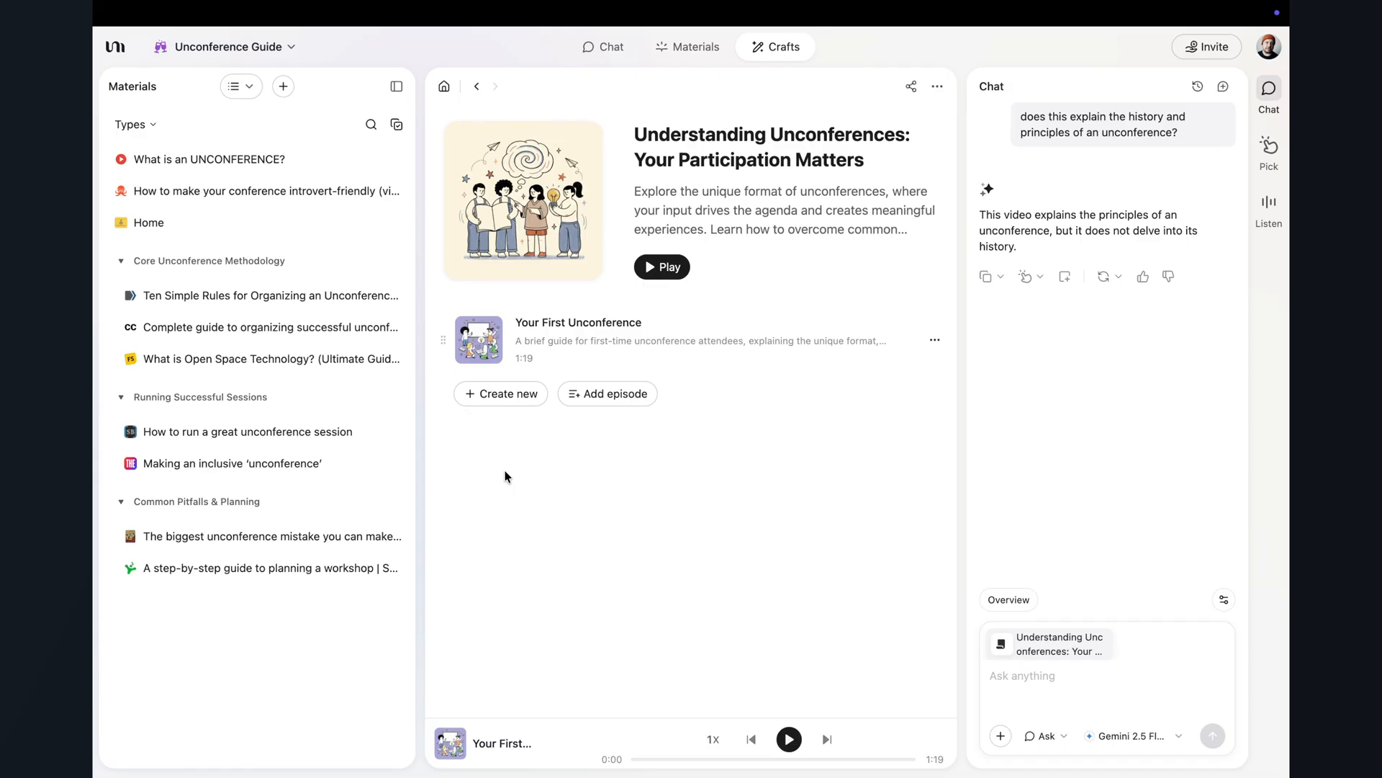
Step: Create custom Email sequence and YouTube script craft templates beside the built-in crafts
click(661, 266)
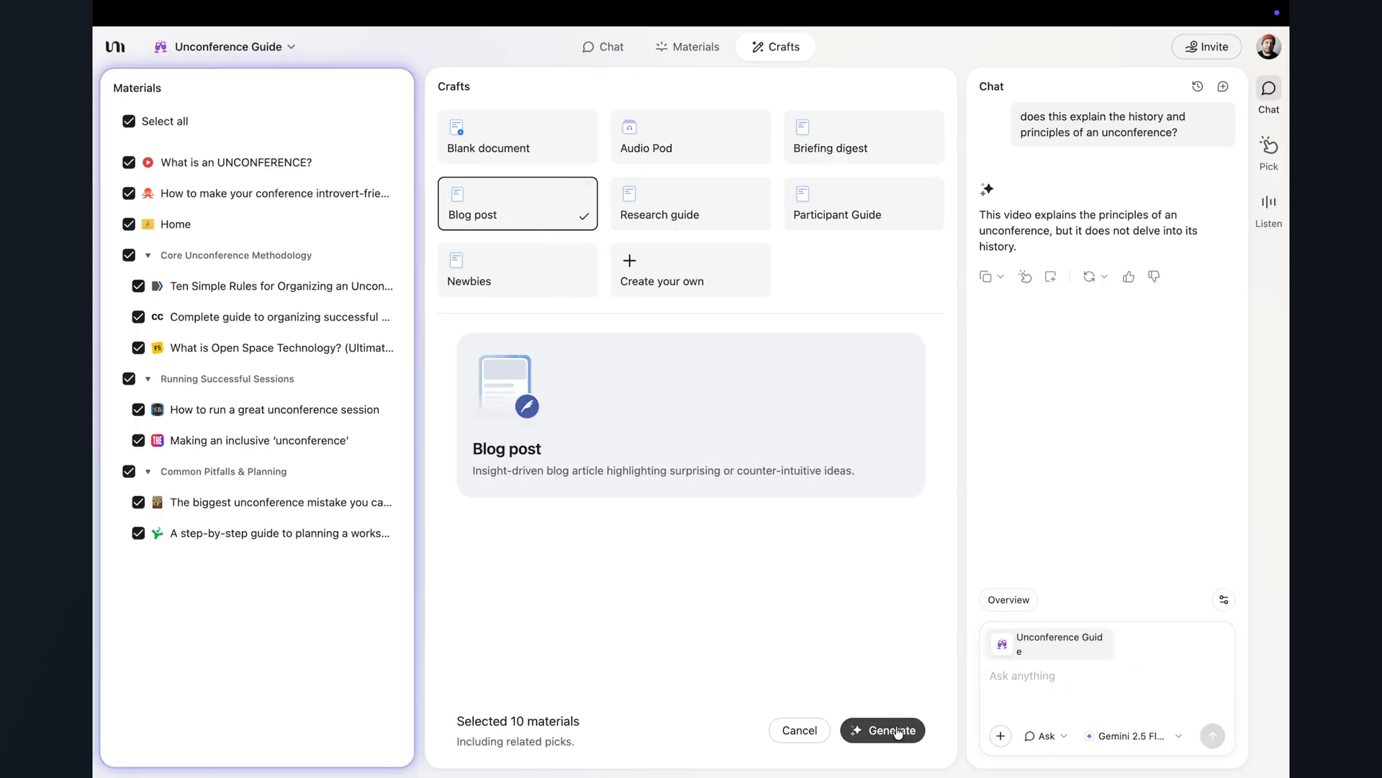
click(663, 269)
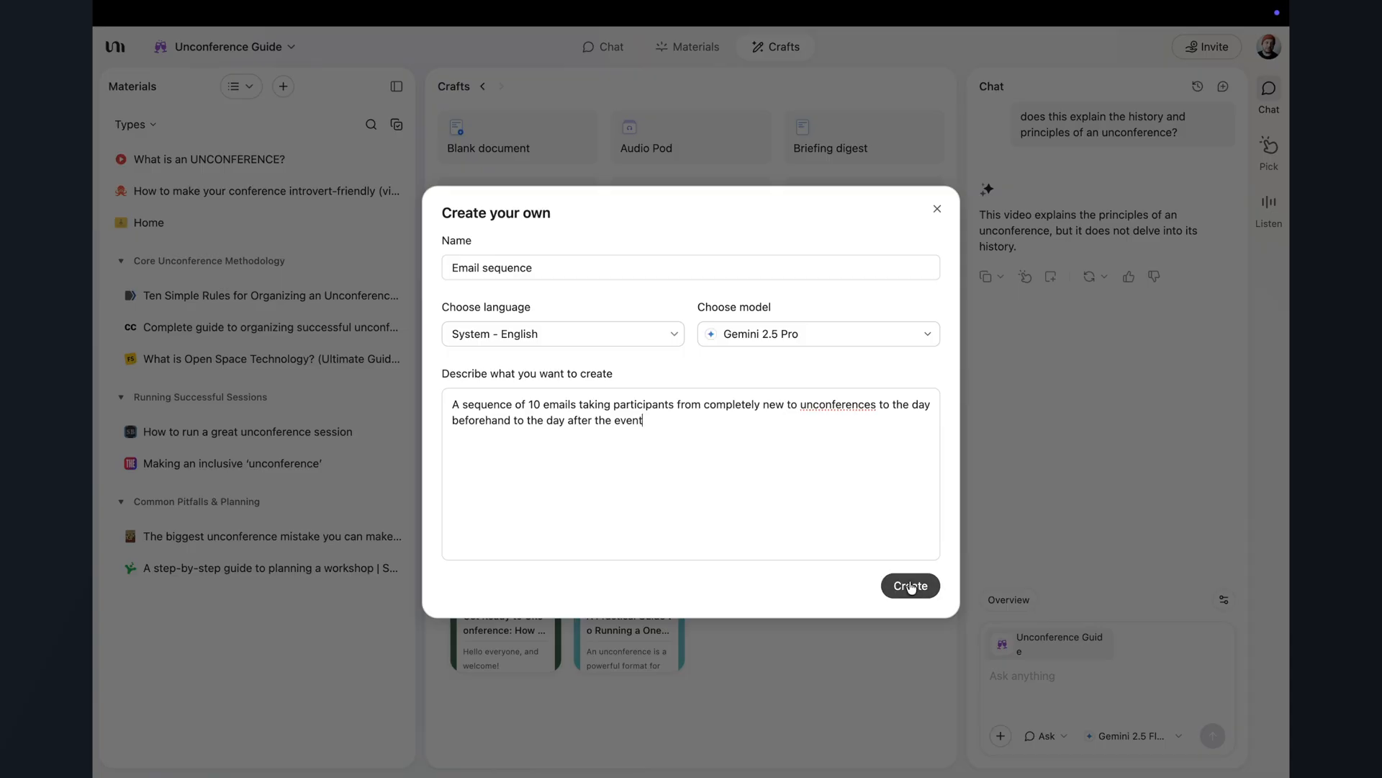
click(910, 586)
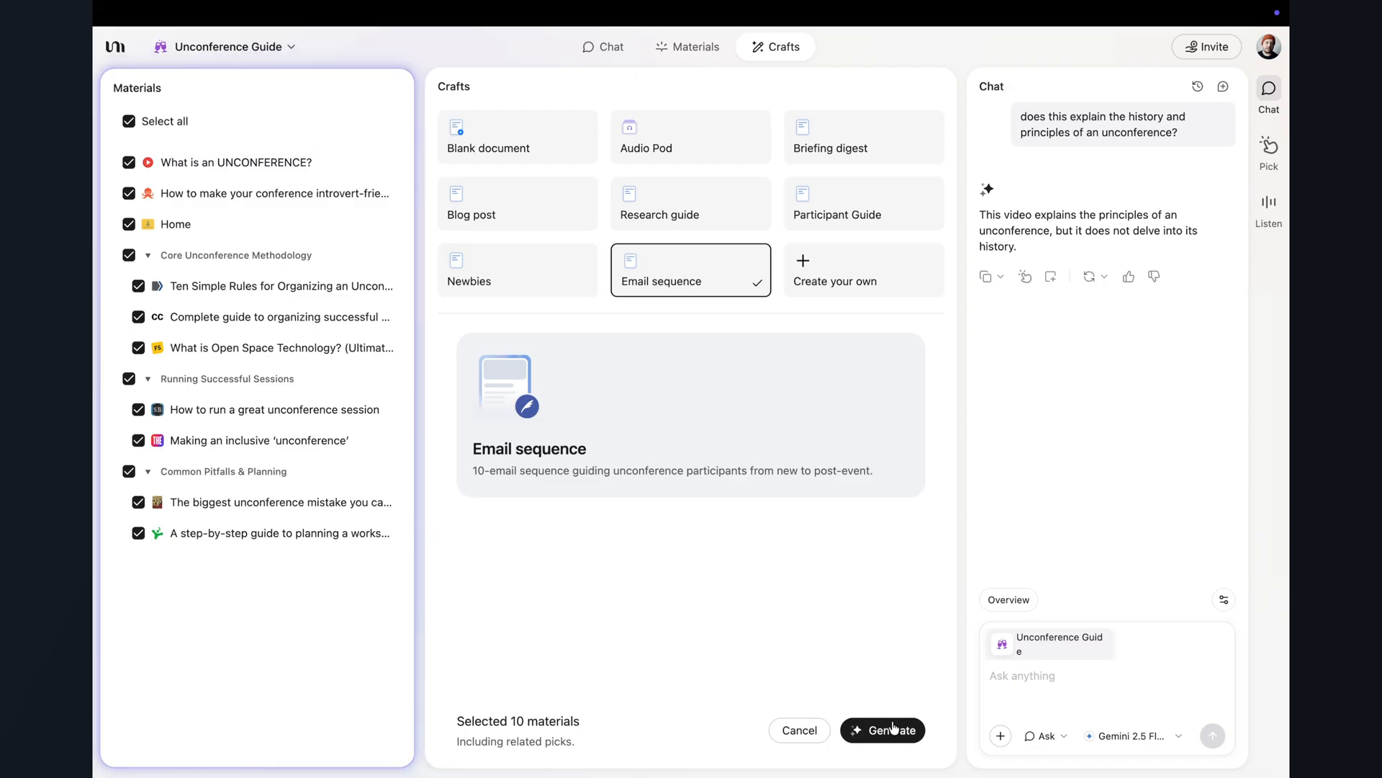
click(831, 281)
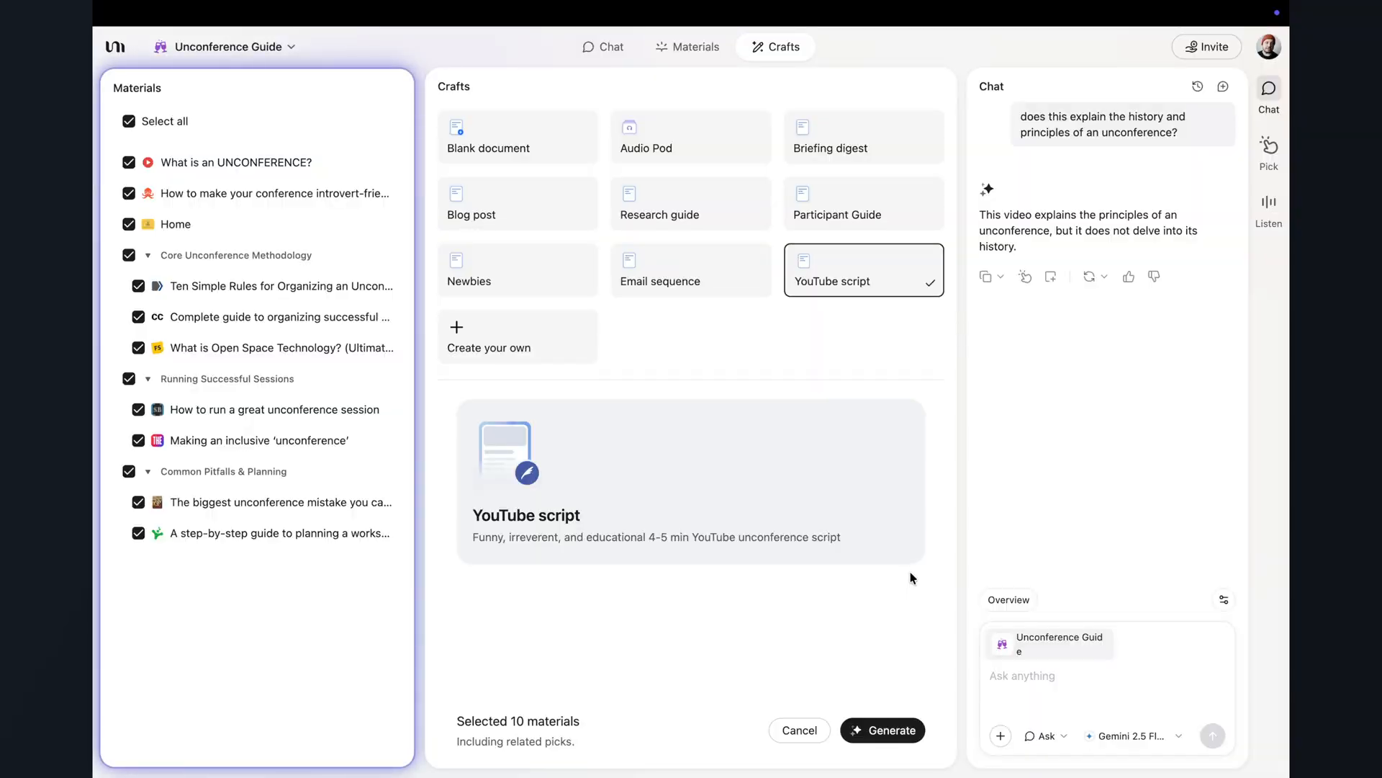
click(890, 730)
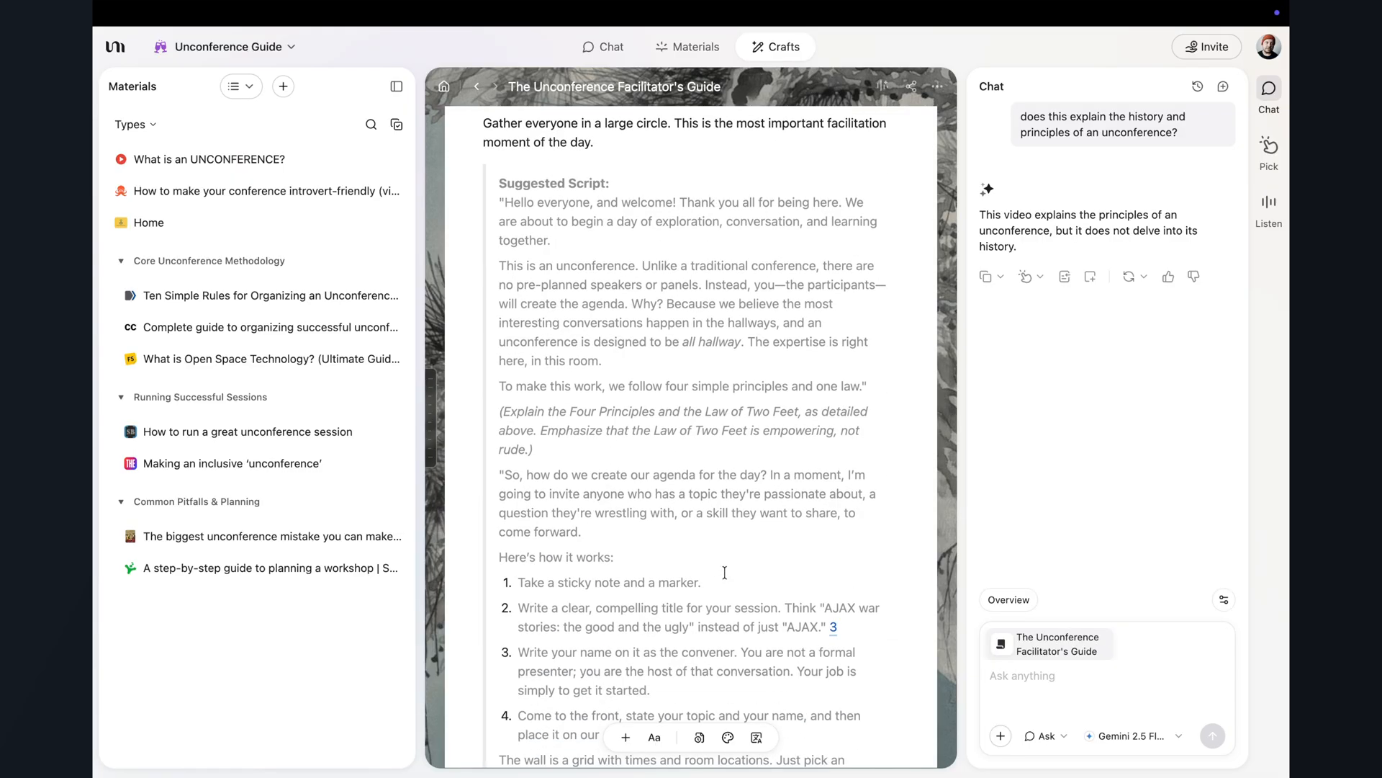
Step: Review the Facilitator's Guide suggested opening script section
scroll(down, 3)
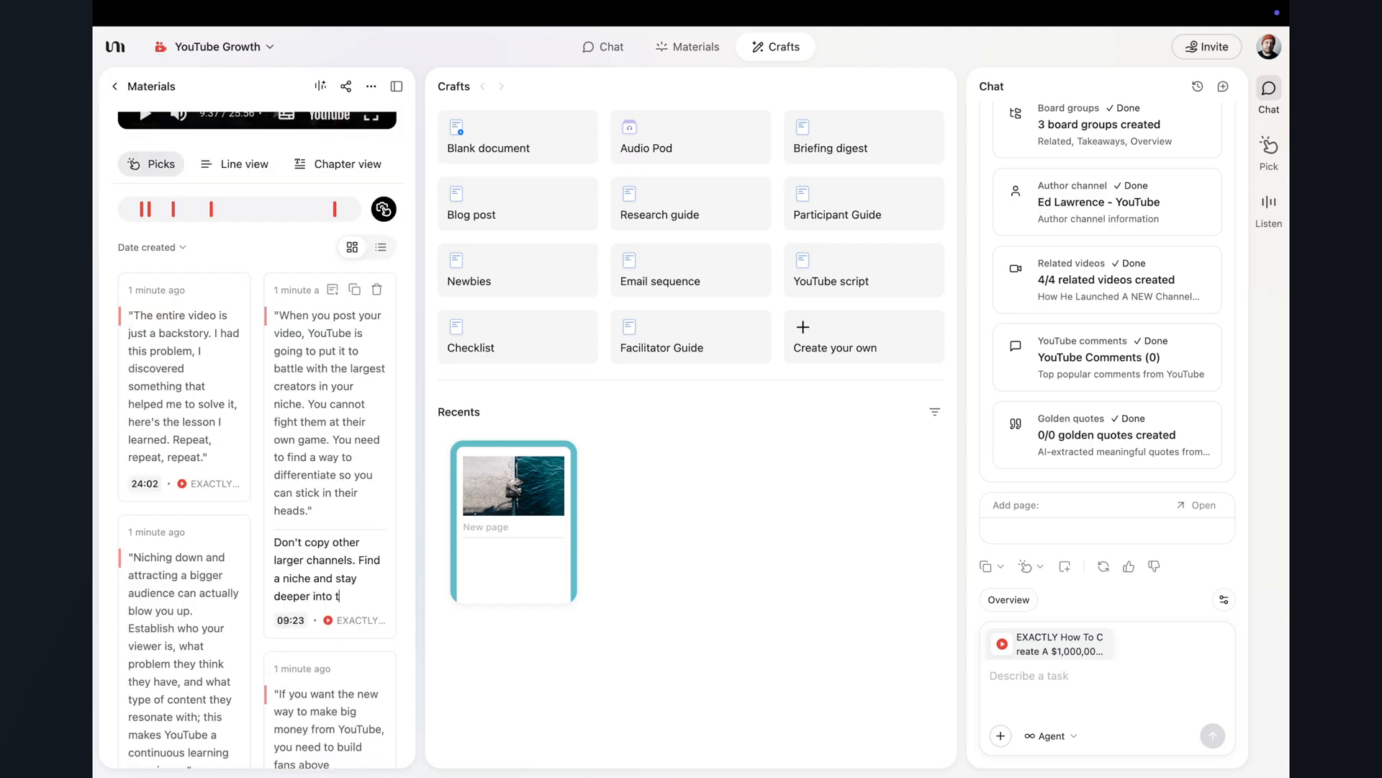
mouse_move(422, 620)
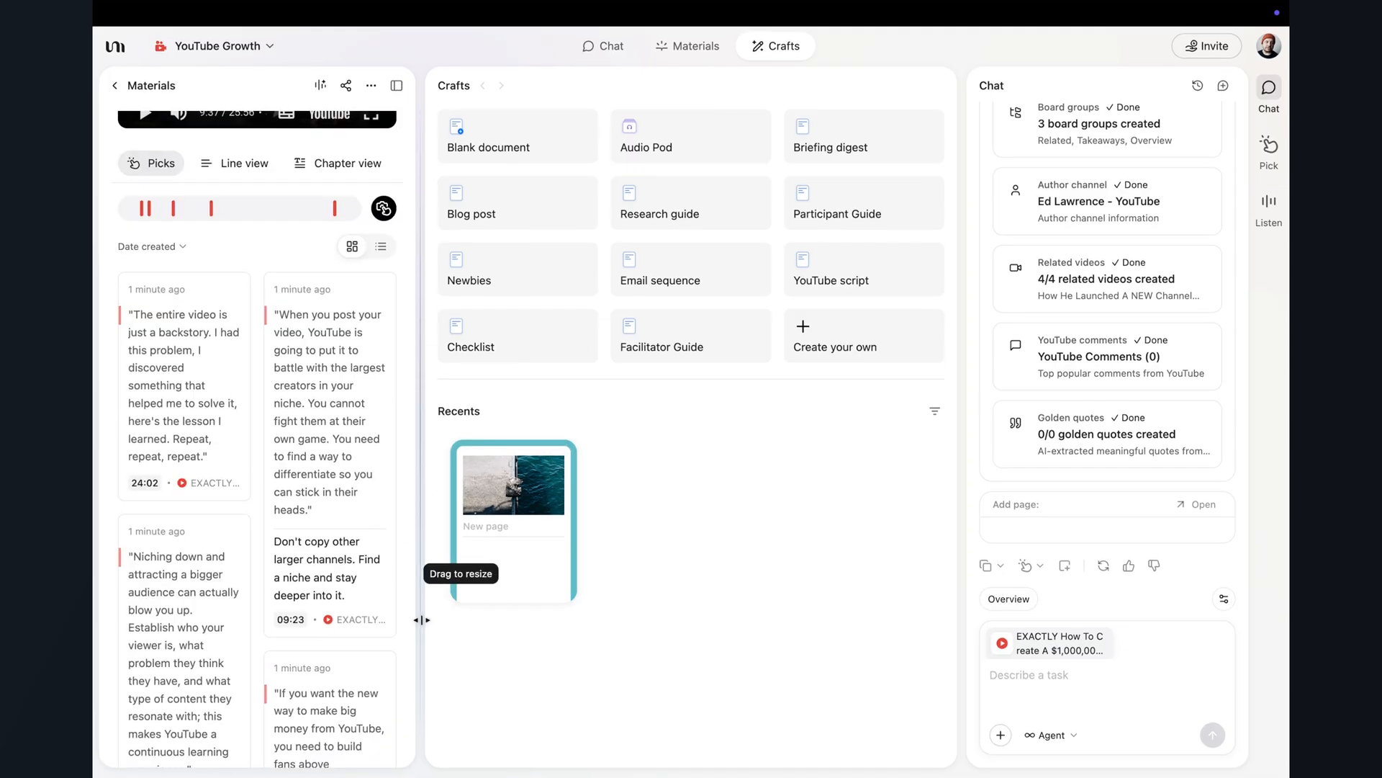
scroll(down, 3)
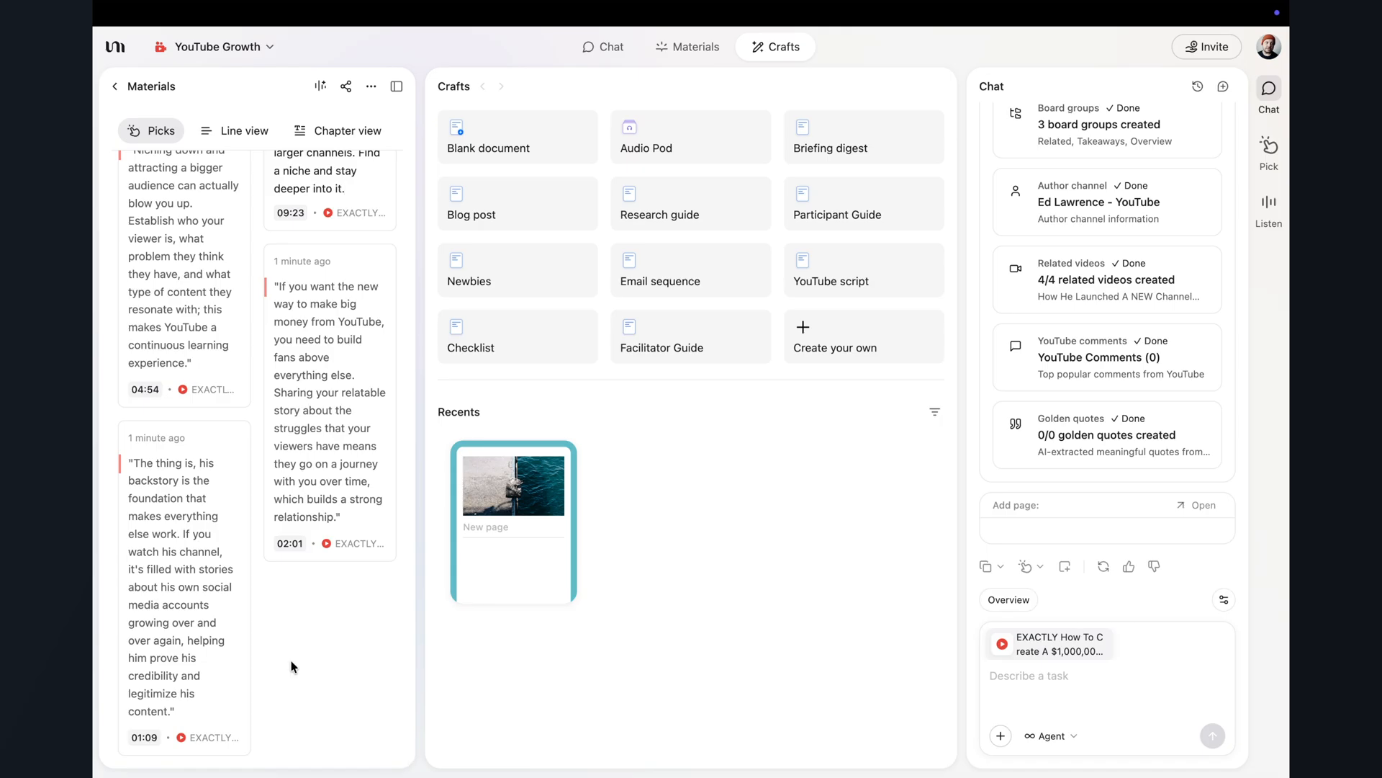
scroll(down, 3)
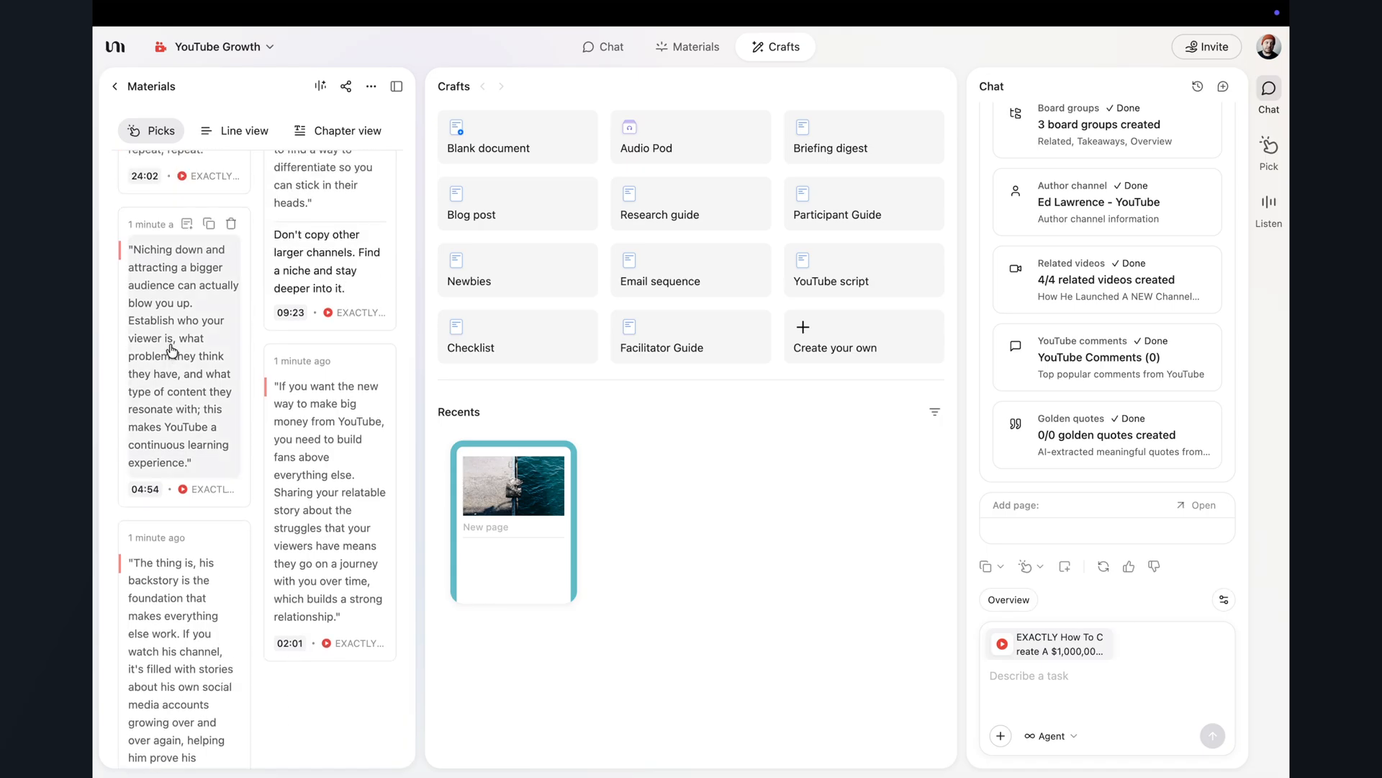
mouse_move(173, 410)
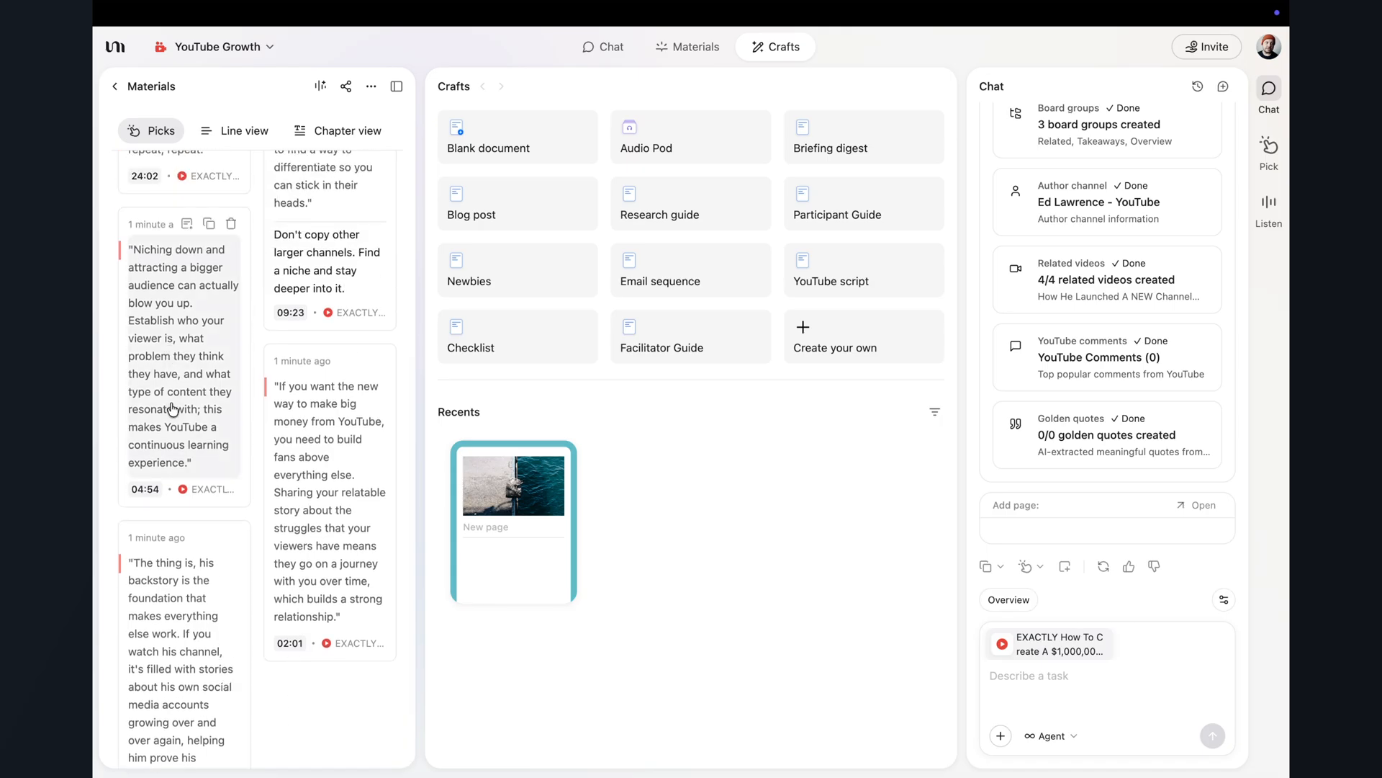